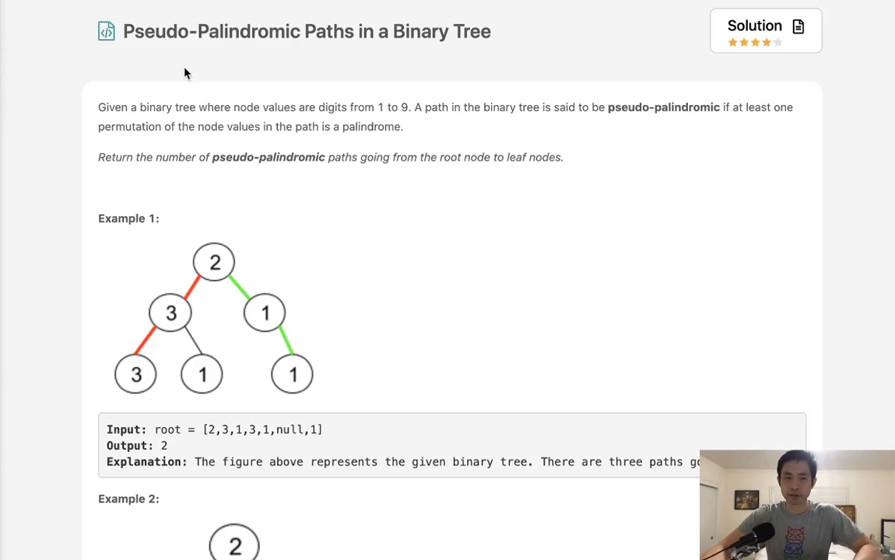
{"action": "mouse_move", "coordinate": [145, 49]}
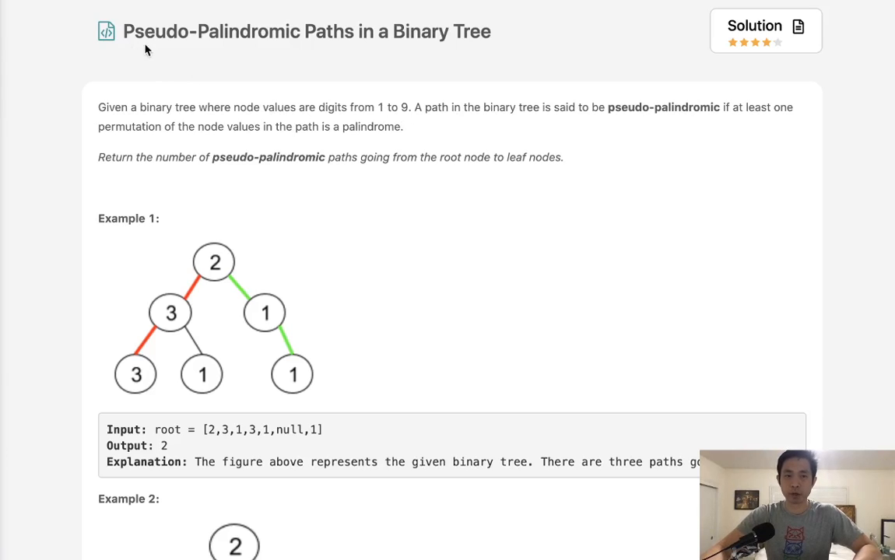
{"action": "mouse_move", "coordinate": [404, 52]}
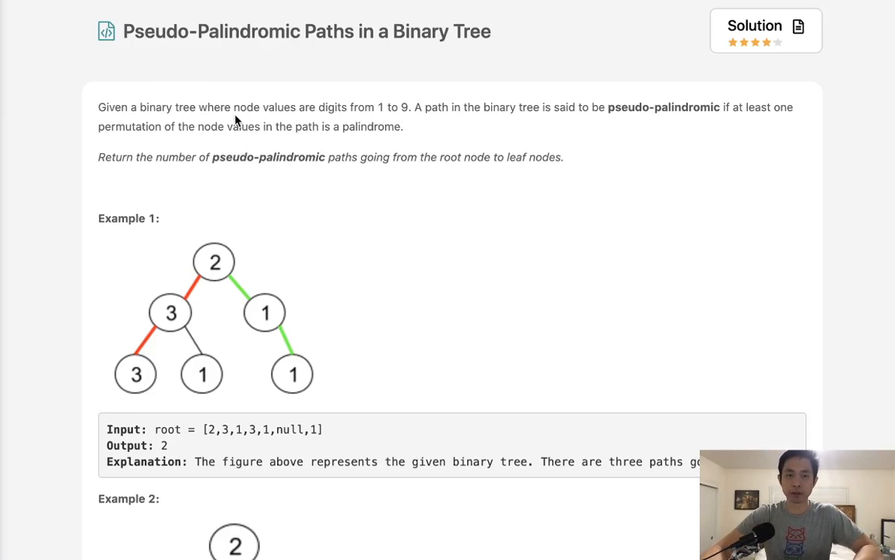
{"action": "mouse_move", "coordinate": [355, 119]}
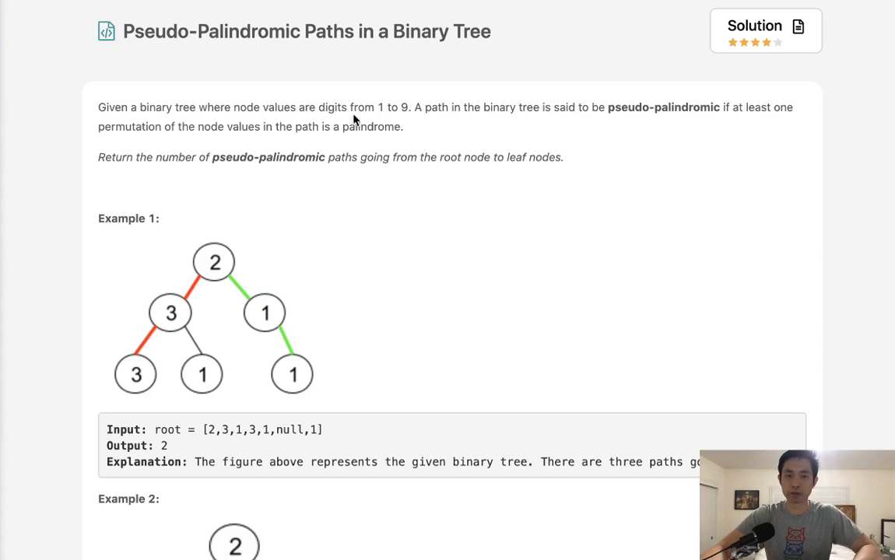
{"action": "mouse_move", "coordinate": [623, 115]}
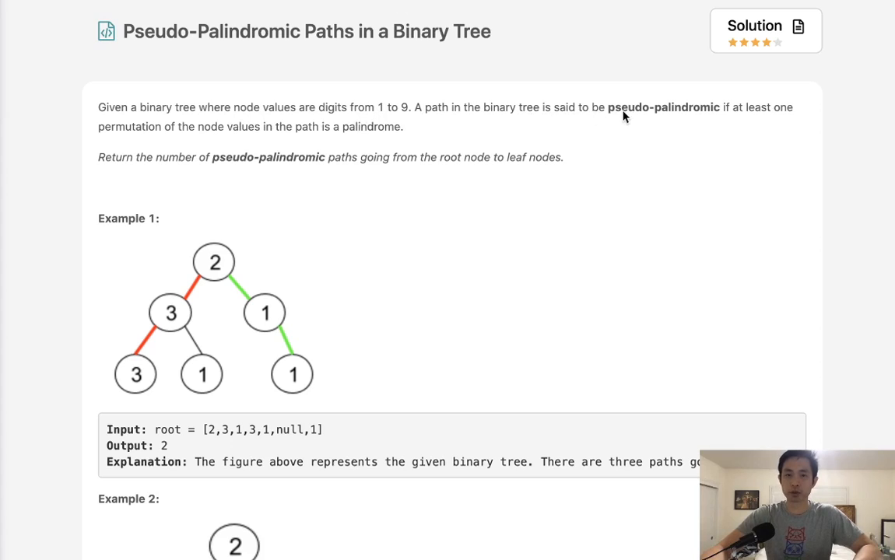
{"action": "mouse_move", "coordinate": [215, 135]}
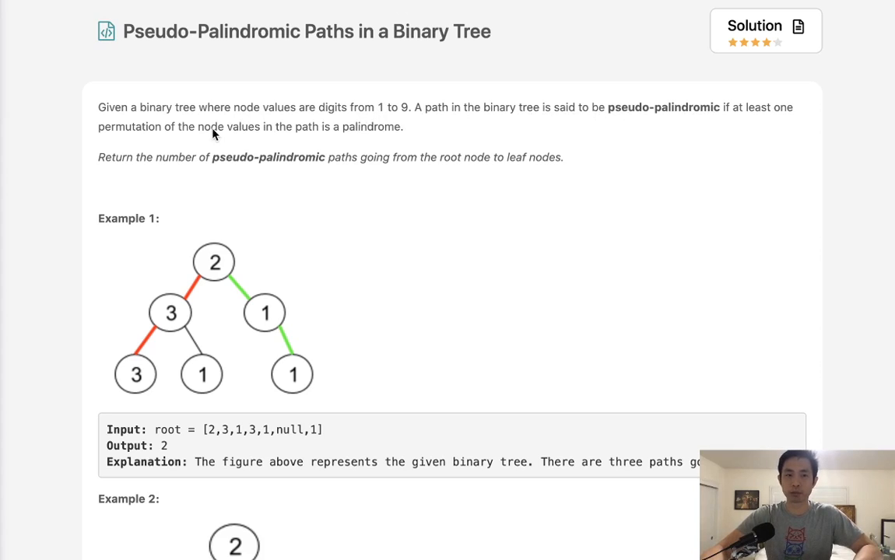
{"action": "mouse_move", "coordinate": [294, 140]}
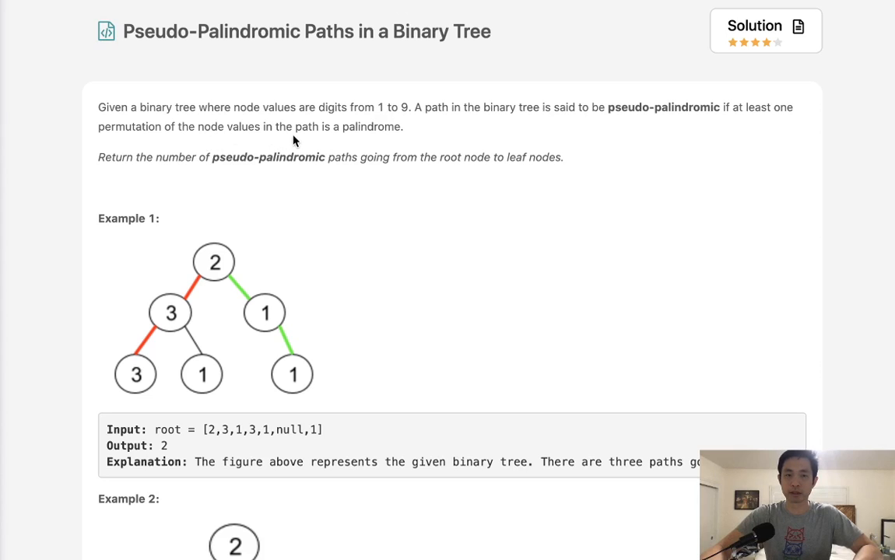
{"action": "mouse_move", "coordinate": [250, 309]}
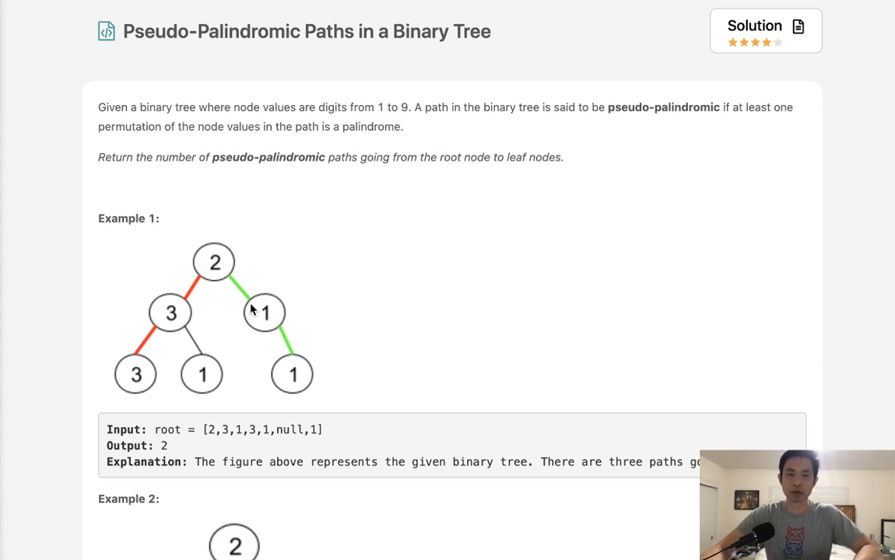
{"action": "mouse_move", "coordinate": [177, 315]}
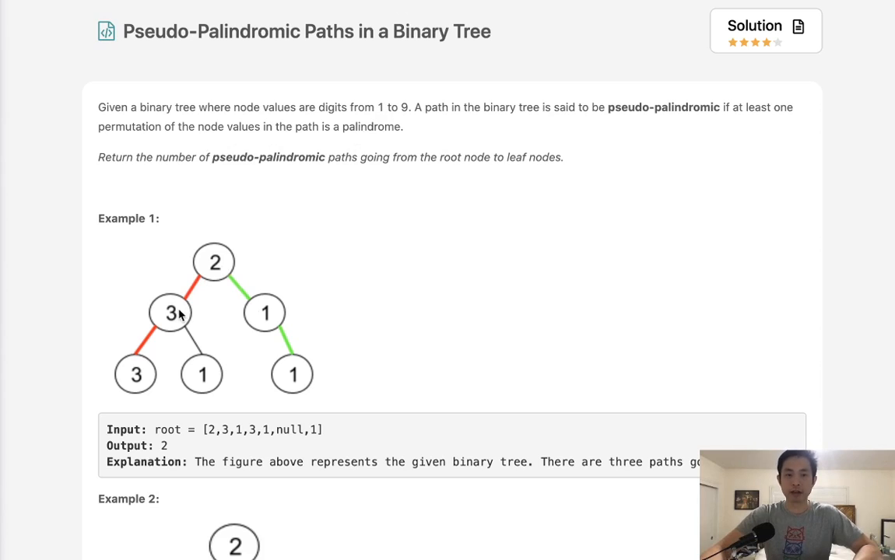
{"action": "mouse_move", "coordinate": [115, 412]}
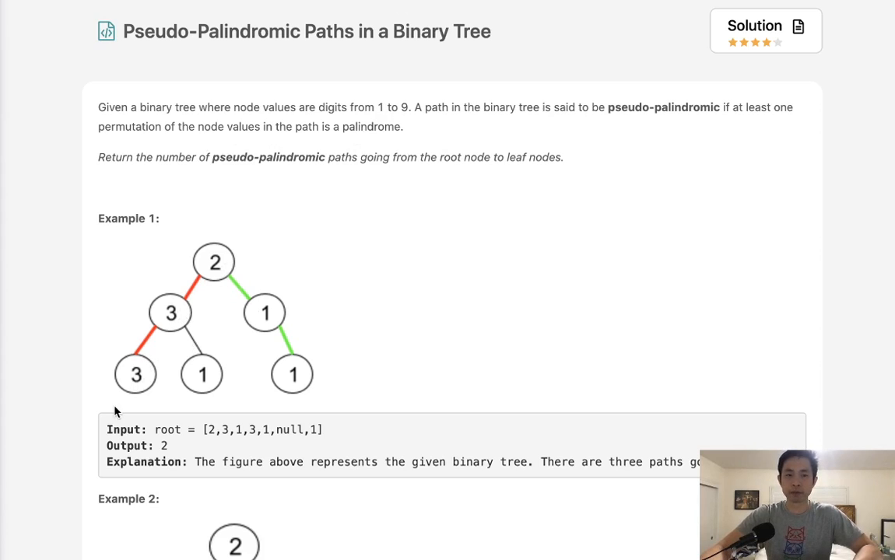
{"action": "mouse_move", "coordinate": [226, 263]}
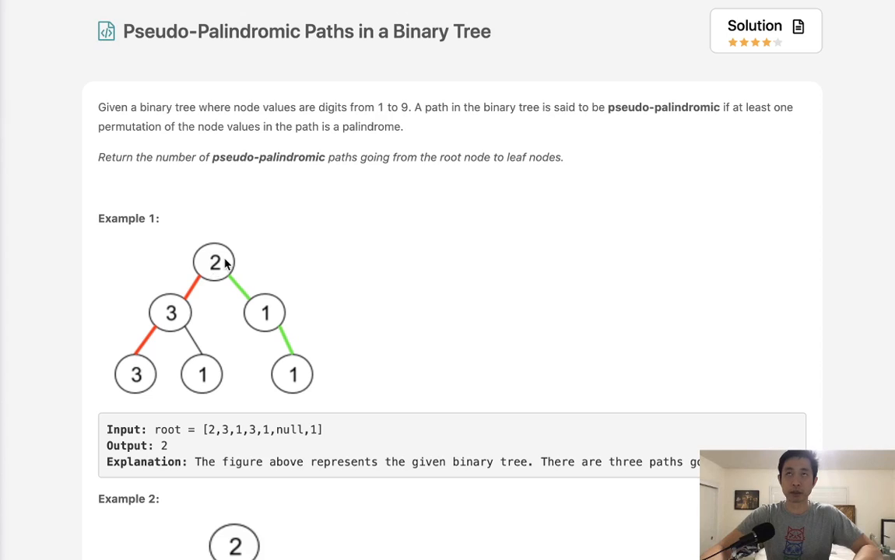
{"action": "mouse_move", "coordinate": [283, 175]}
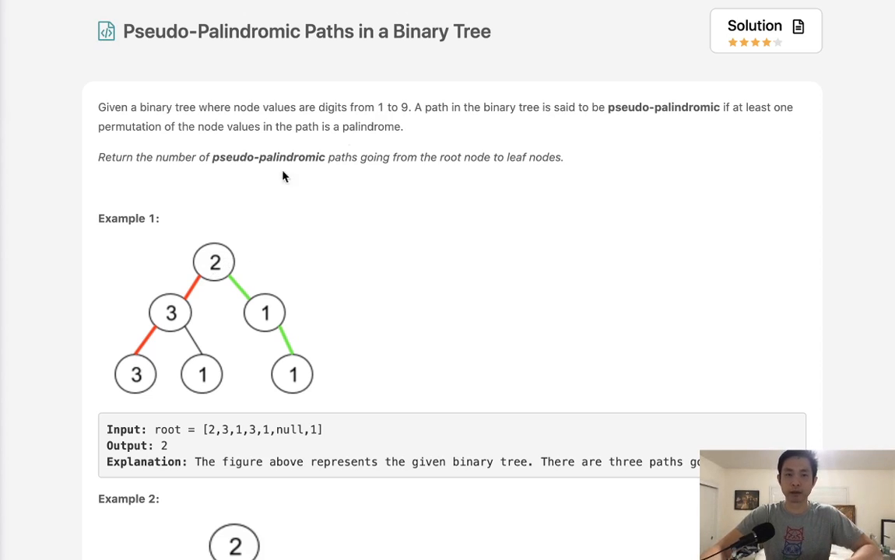
{"action": "mouse_move", "coordinate": [289, 195]}
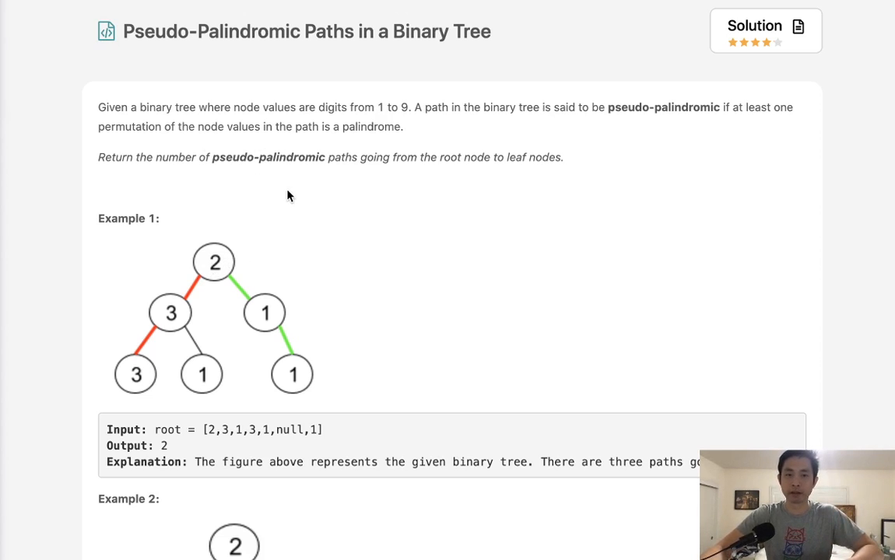
Step: Scroll the description down to the Constraints and the expanded first hint on odd digit frequency
{"action": "scroll", "scroll_direction": "down", "scroll_amount": 3}
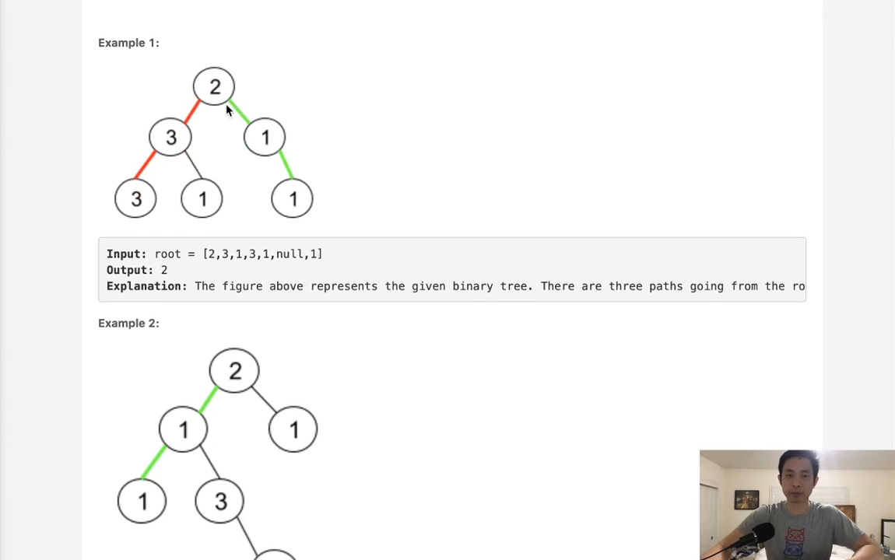
{"action": "mouse_move", "coordinate": [147, 206]}
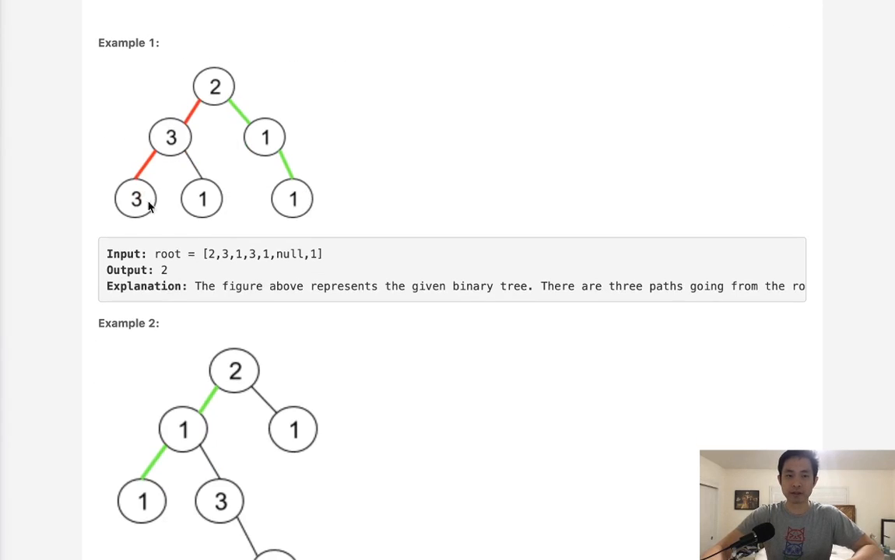
{"action": "mouse_move", "coordinate": [197, 155]}
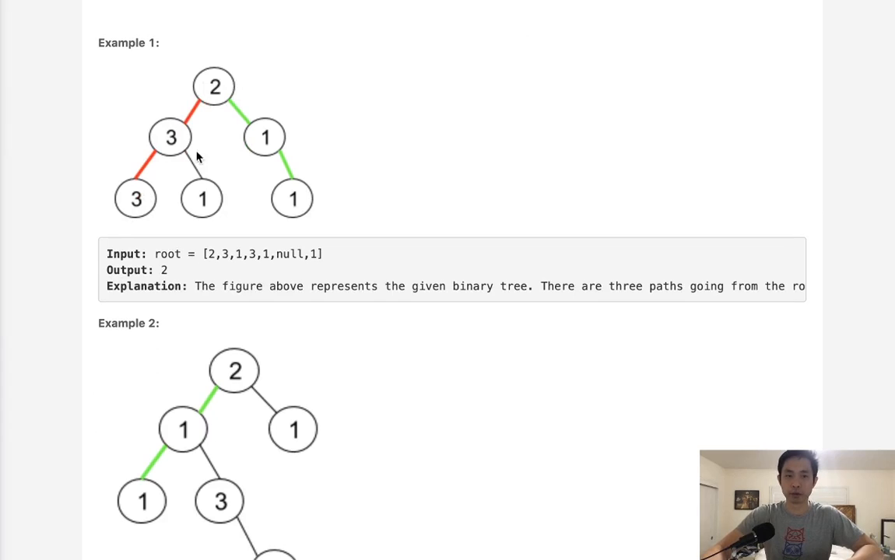
{"action": "mouse_move", "coordinate": [107, 244]}
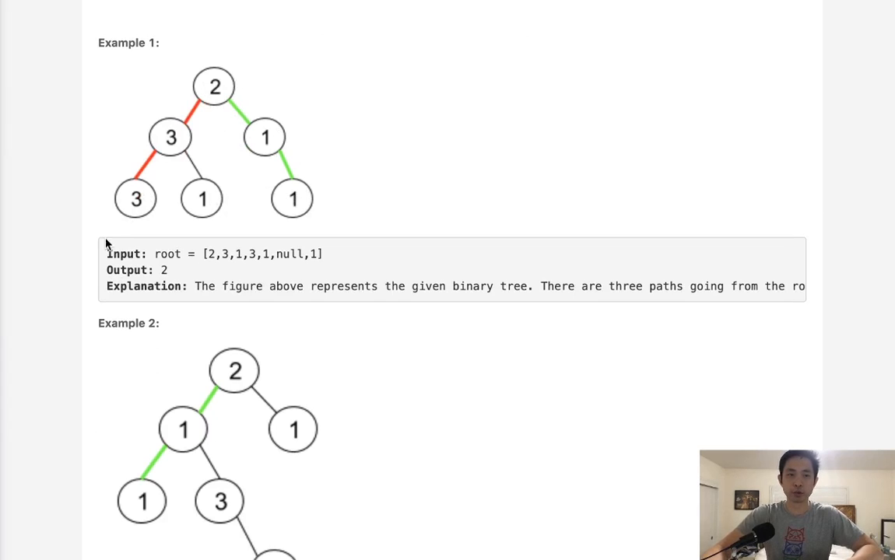
{"action": "mouse_move", "coordinate": [214, 100]}
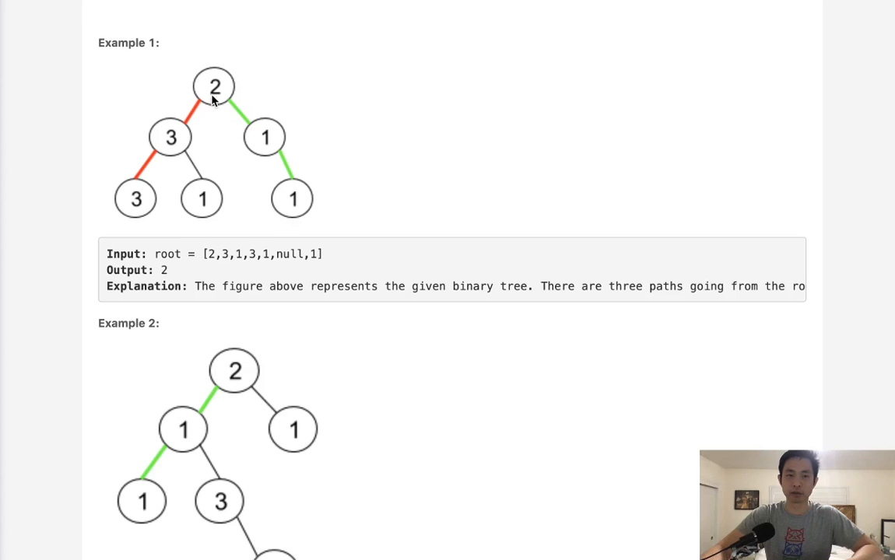
{"action": "mouse_move", "coordinate": [133, 185]}
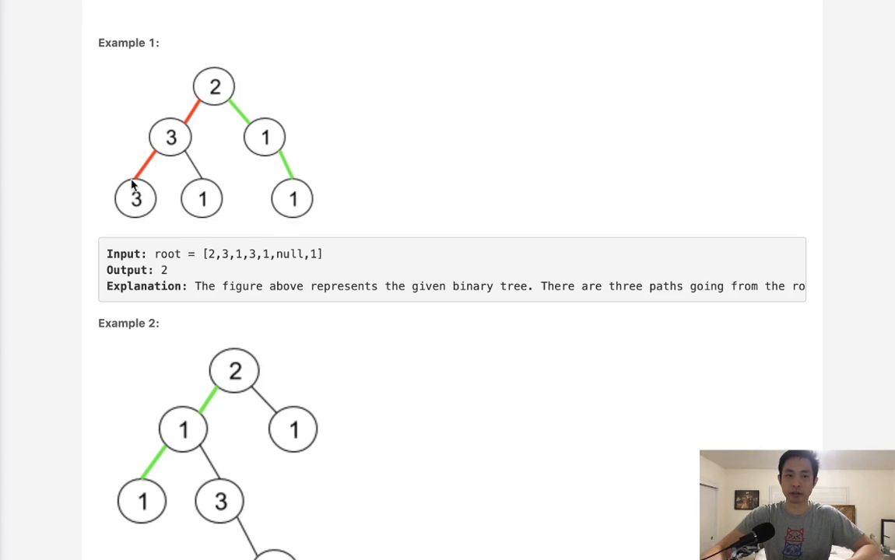
{"action": "mouse_move", "coordinate": [217, 93]}
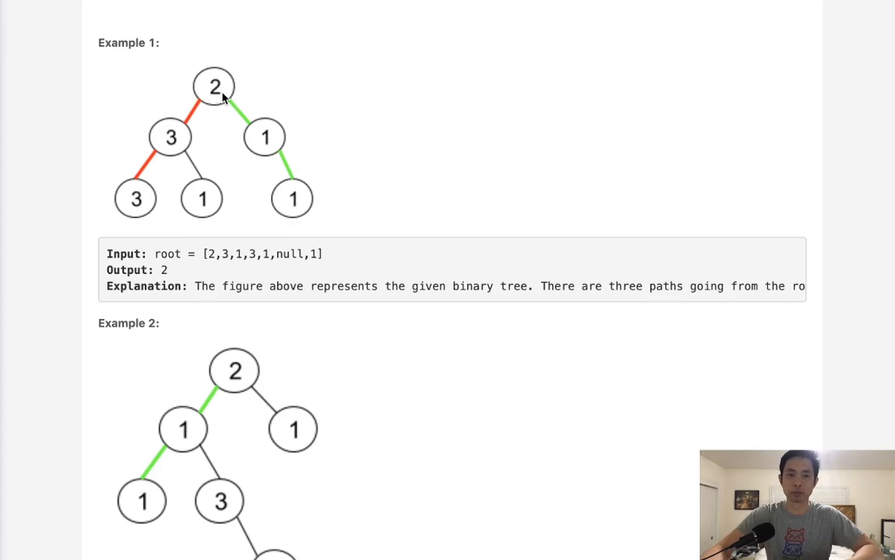
{"action": "mouse_move", "coordinate": [229, 204]}
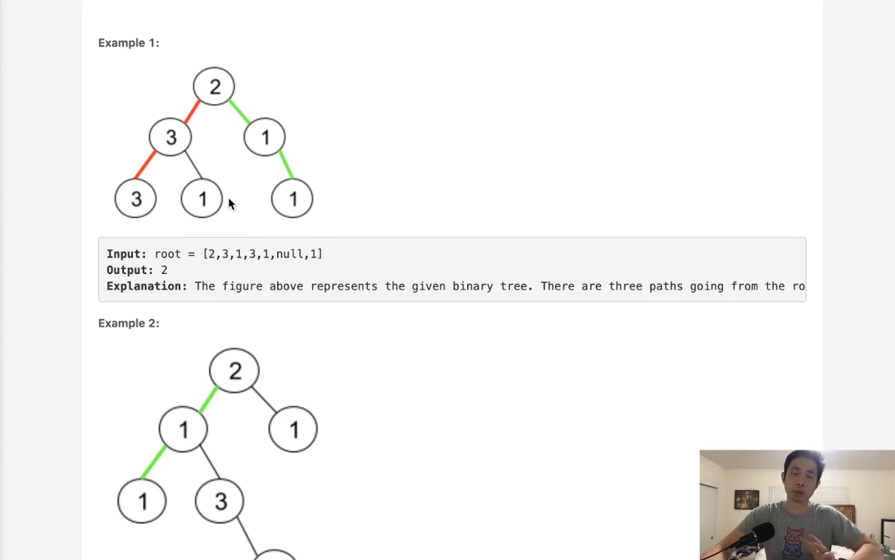
{"action": "mouse_move", "coordinate": [257, 180]}
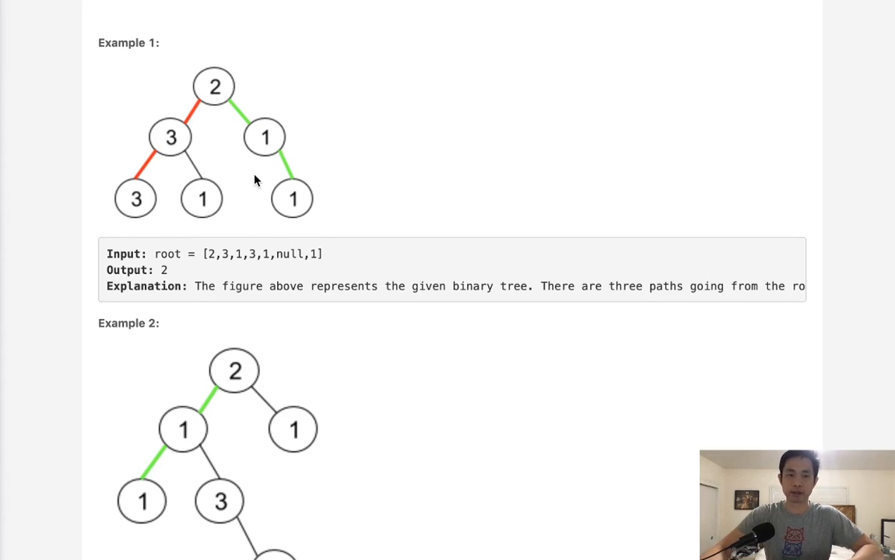
{"action": "scroll", "scroll_direction": "down", "scroll_amount": 3}
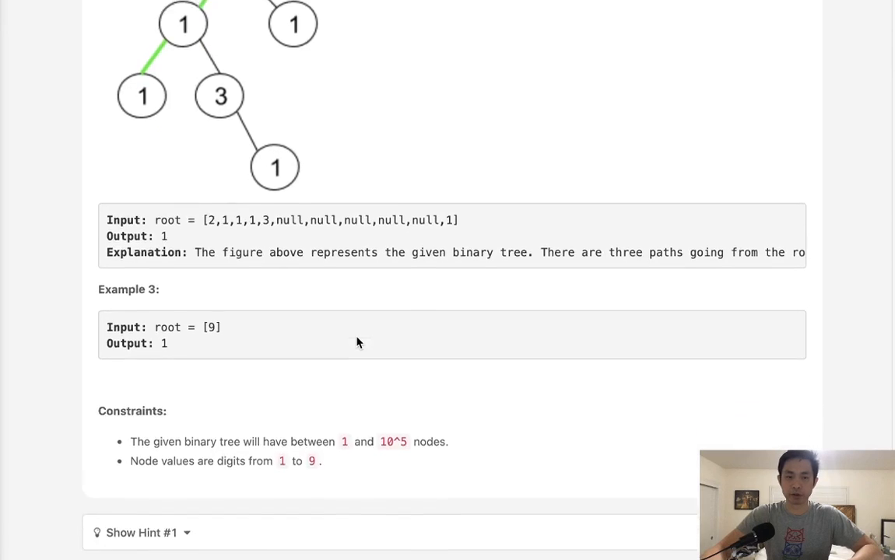
{"action": "scroll", "scroll_direction": "down", "scroll_amount": 3}
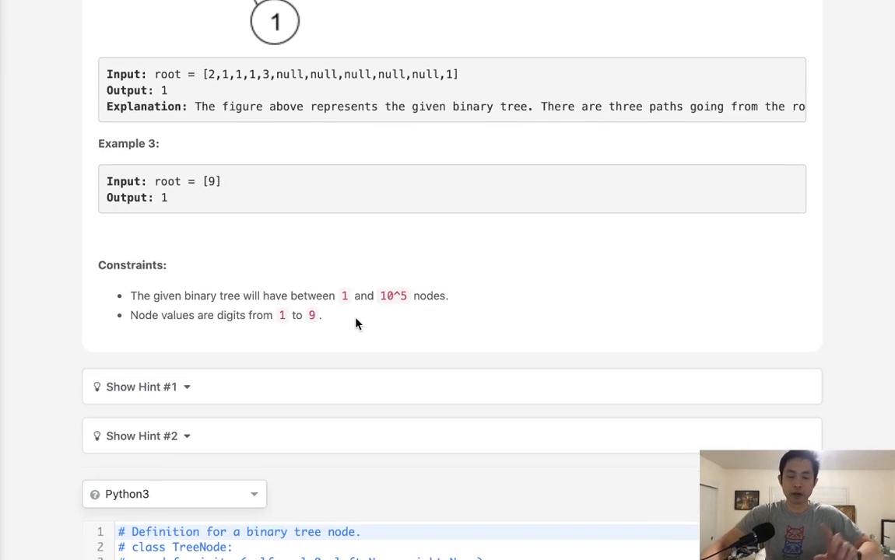
{"action": "scroll", "scroll_direction": "up", "scroll_amount": 3}
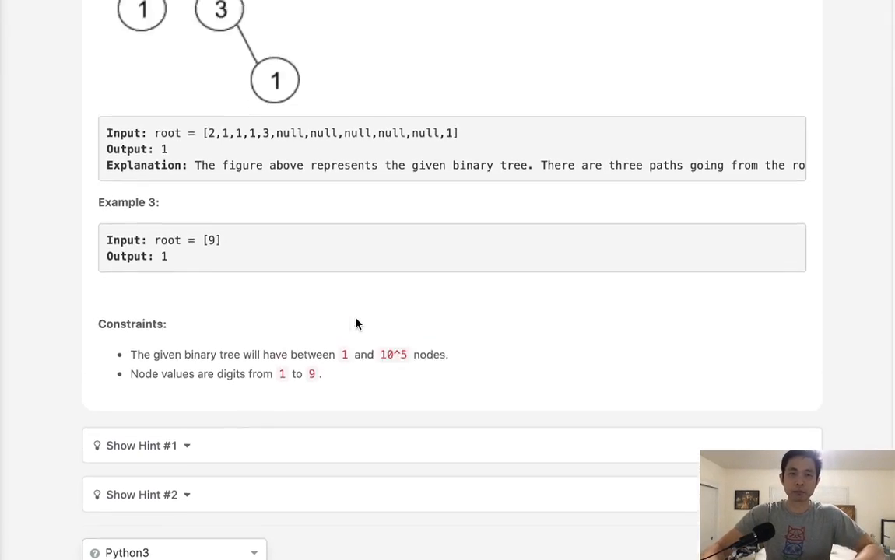
{"action": "scroll", "scroll_direction": "up", "scroll_amount": 3}
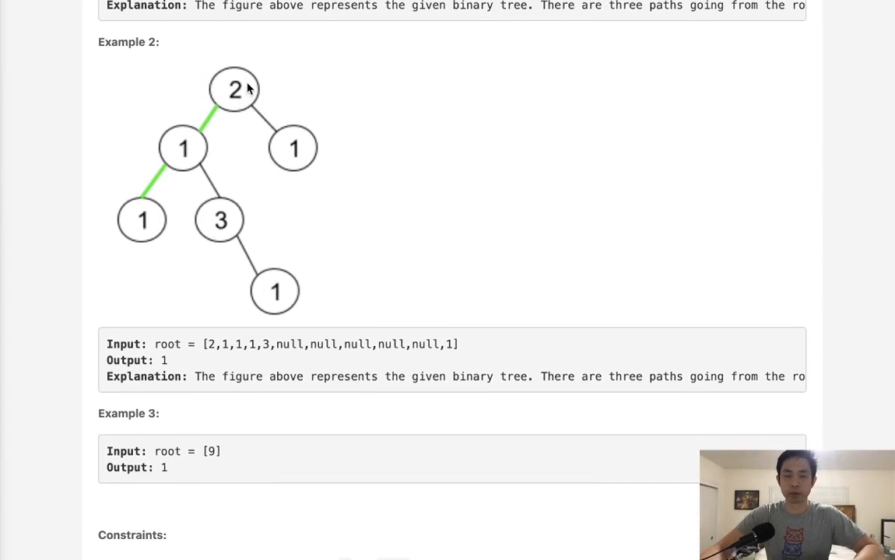
{"action": "mouse_move", "coordinate": [288, 140]}
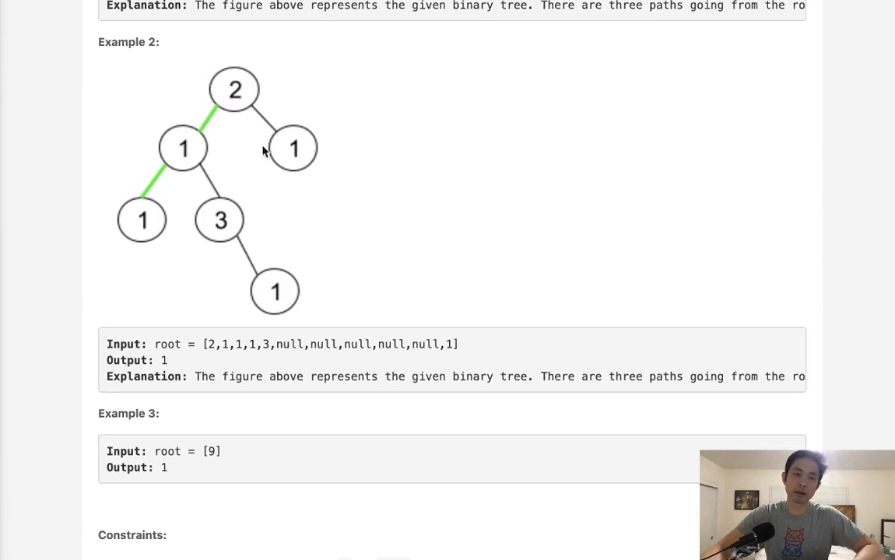
{"action": "mouse_move", "coordinate": [244, 104]}
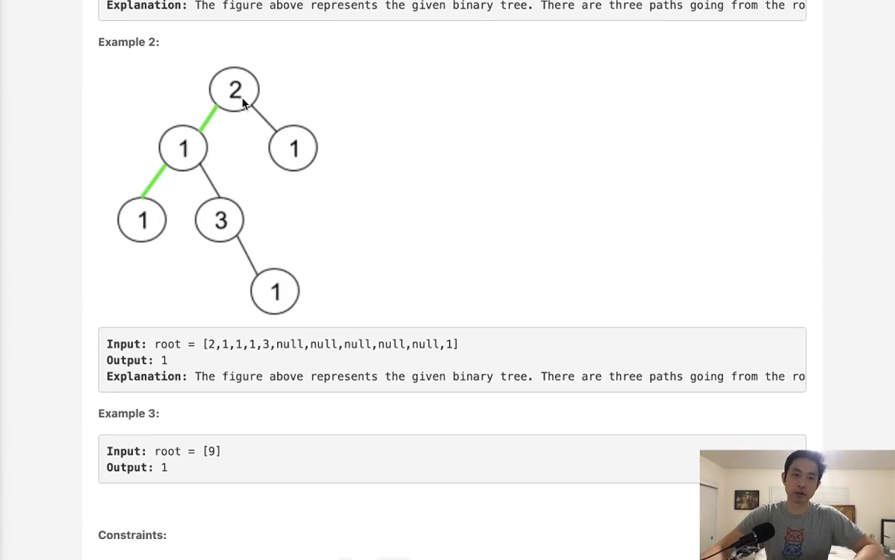
{"action": "mouse_move", "coordinate": [132, 235]}
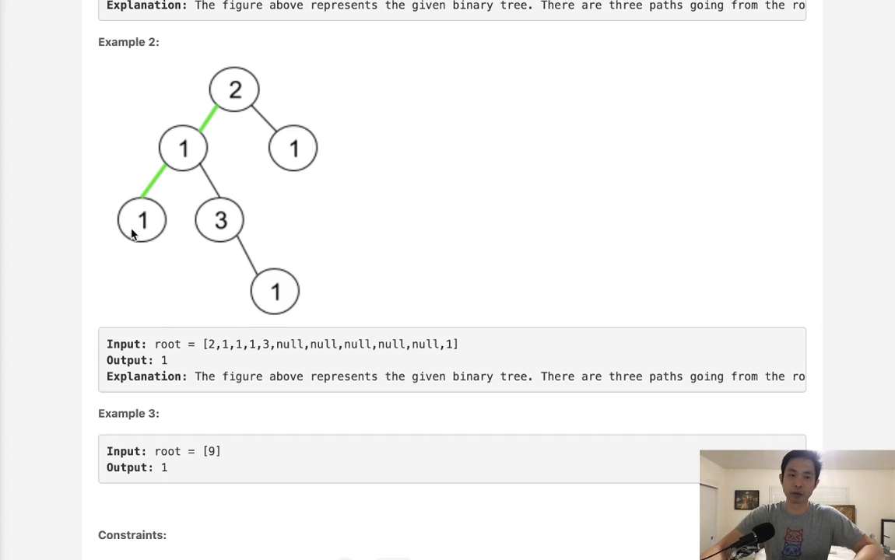
{"action": "mouse_move", "coordinate": [263, 333]}
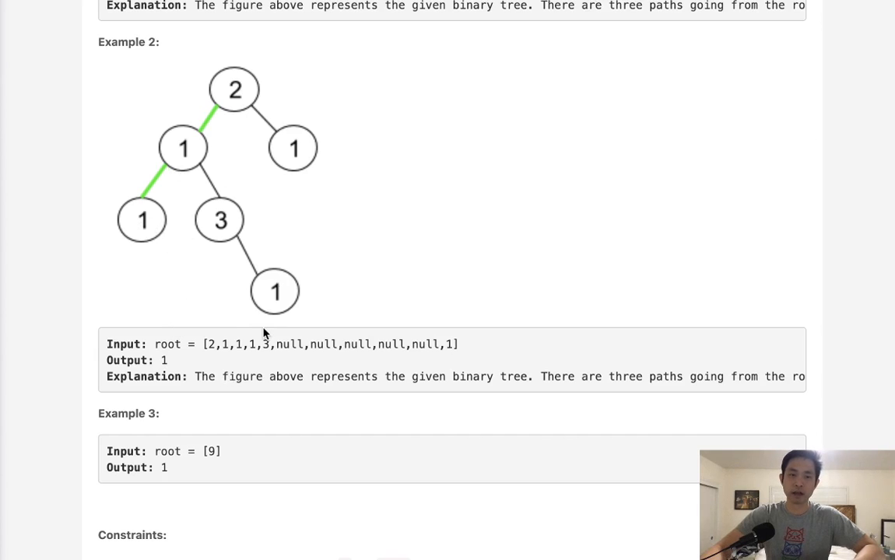
{"action": "mouse_move", "coordinate": [251, 105]}
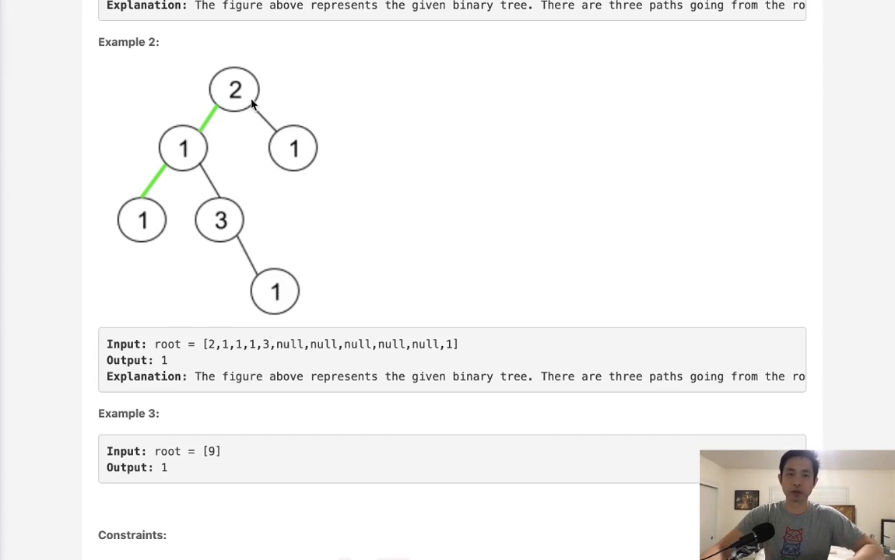
{"action": "mouse_move", "coordinate": [170, 247]}
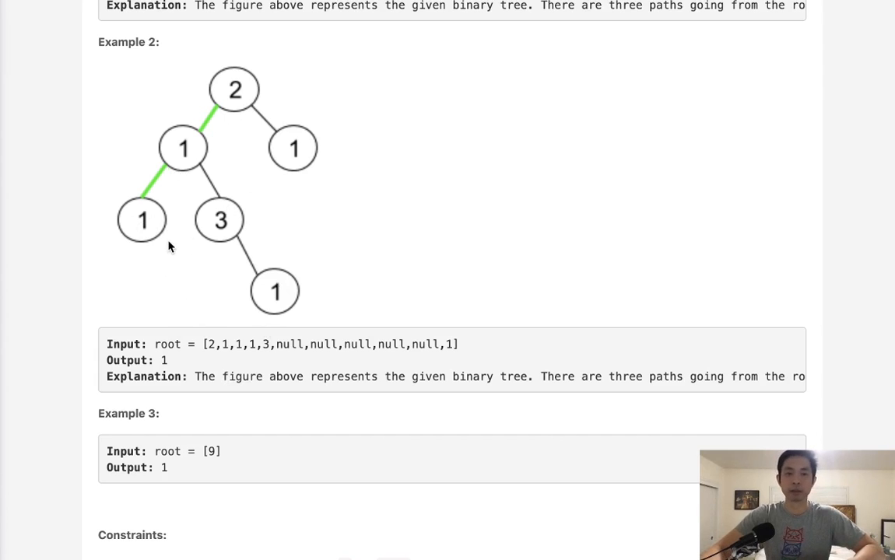
{"action": "mouse_move", "coordinate": [86, 299]}
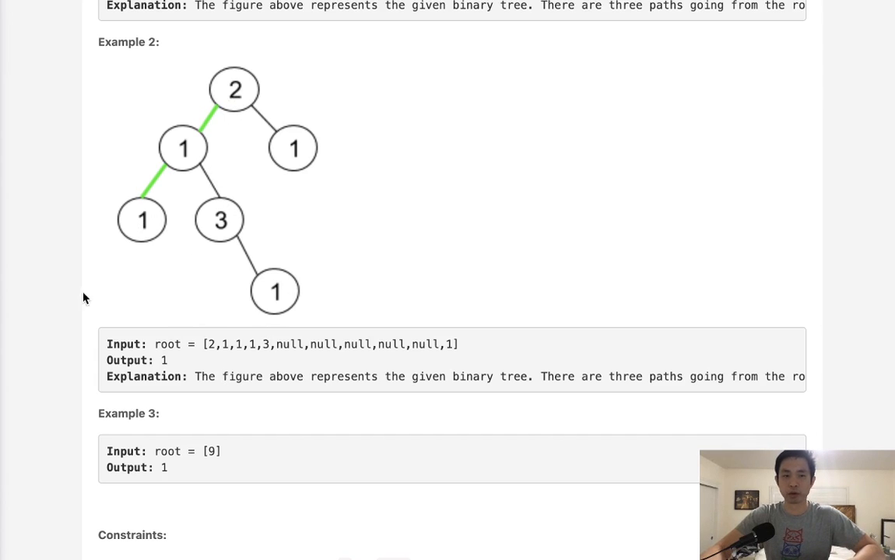
{"action": "scroll", "scroll_direction": "down", "scroll_amount": 3}
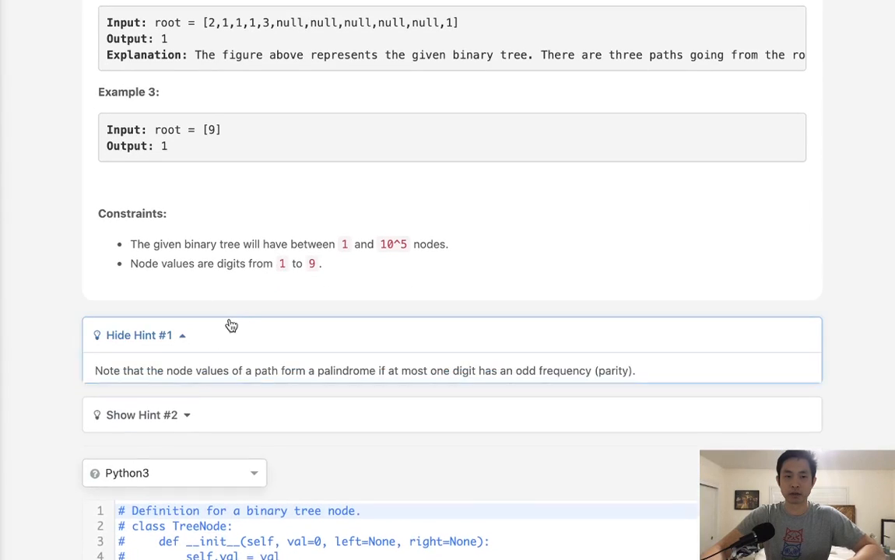
Step: Scroll down to the Python3 starter code for the Solution class's pseudoPalindromicPaths method
{"action": "scroll", "scroll_direction": "down", "scroll_amount": 3}
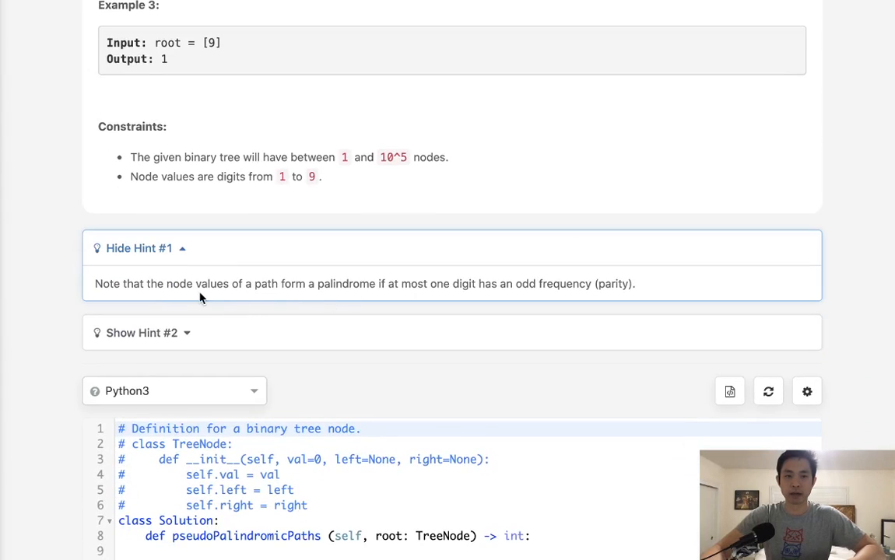
{"action": "scroll", "scroll_direction": "down", "scroll_amount": 3}
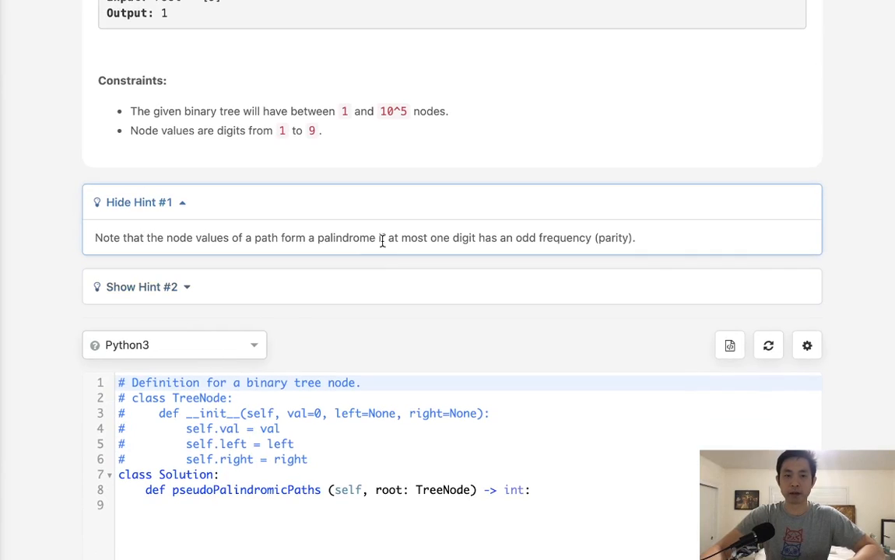
{"action": "scroll", "scroll_direction": "down", "scroll_amount": 3}
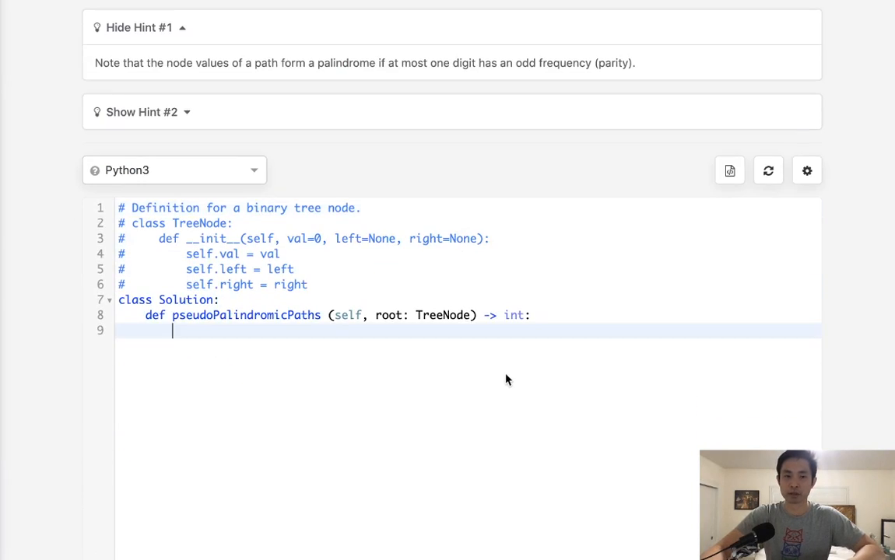
{"action": "mouse_move", "coordinate": [513, 379]}
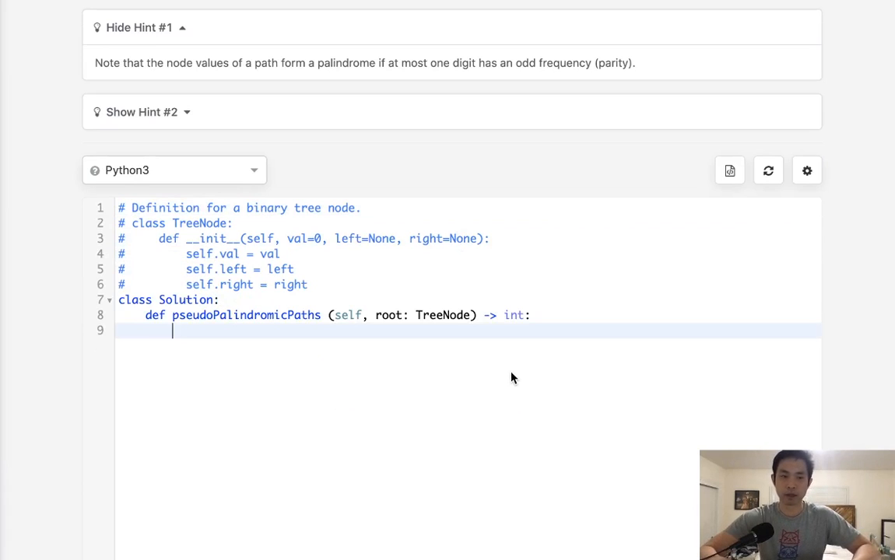
{"action": "type", "text": "121"}
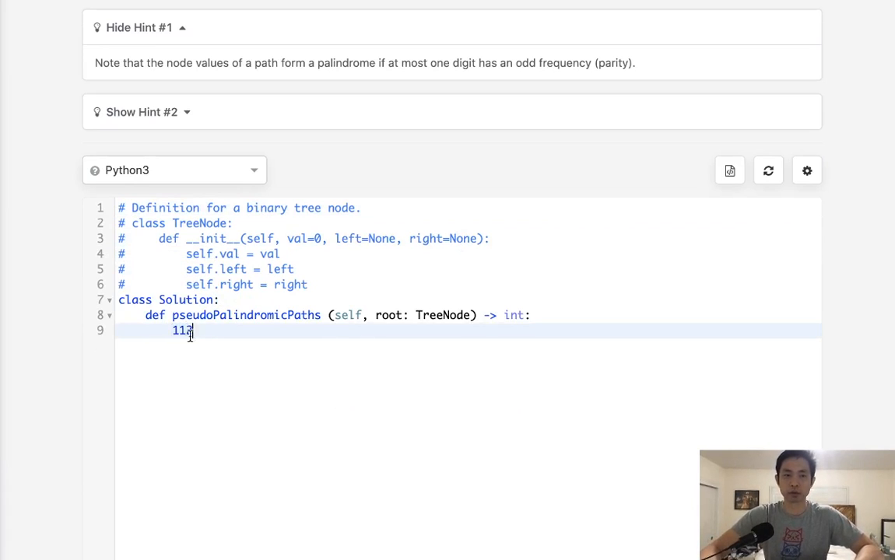
{"action": "type", "text": "2."}
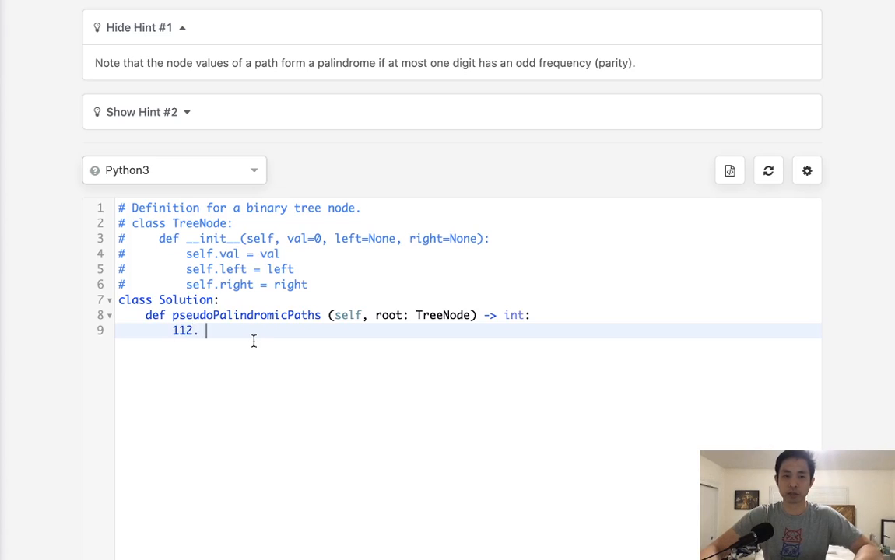
{"action": "type", "text": "121"}
{"action": "type", "text": "1122.  1"}
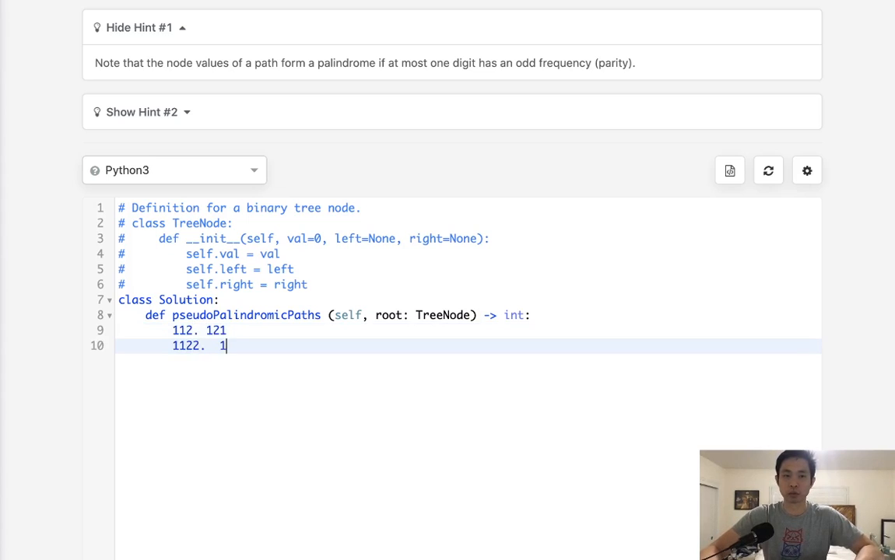
{"action": "type", "text": "221"}
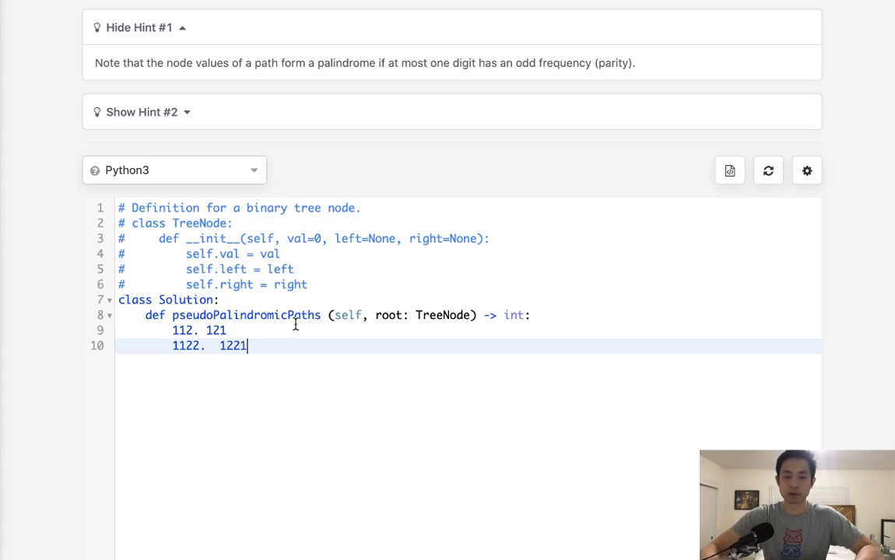
{"action": "key", "text": "Return"}
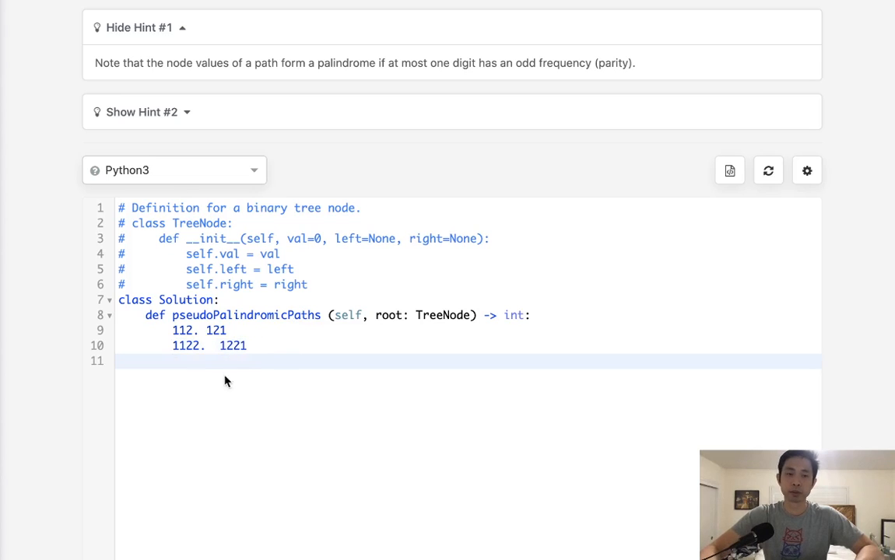
{"action": "type", "text": "1"}
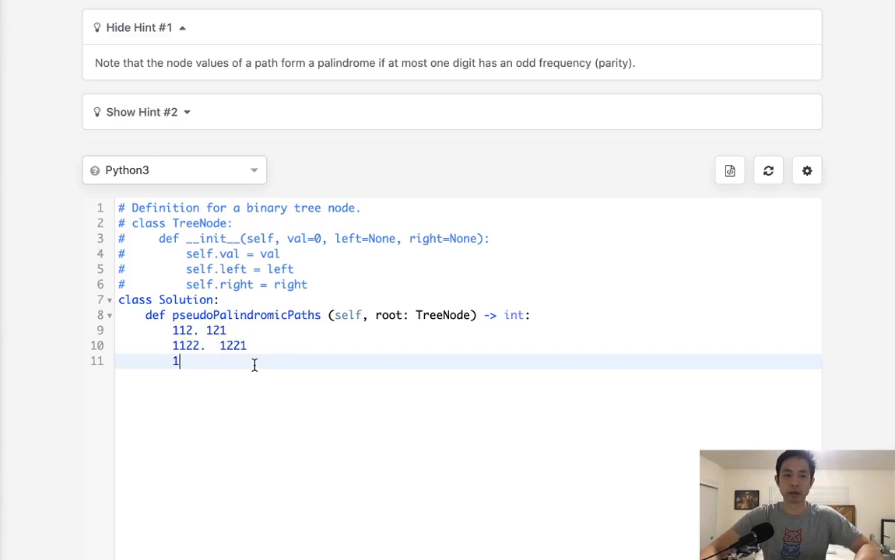
{"action": "type", "text": "233"}
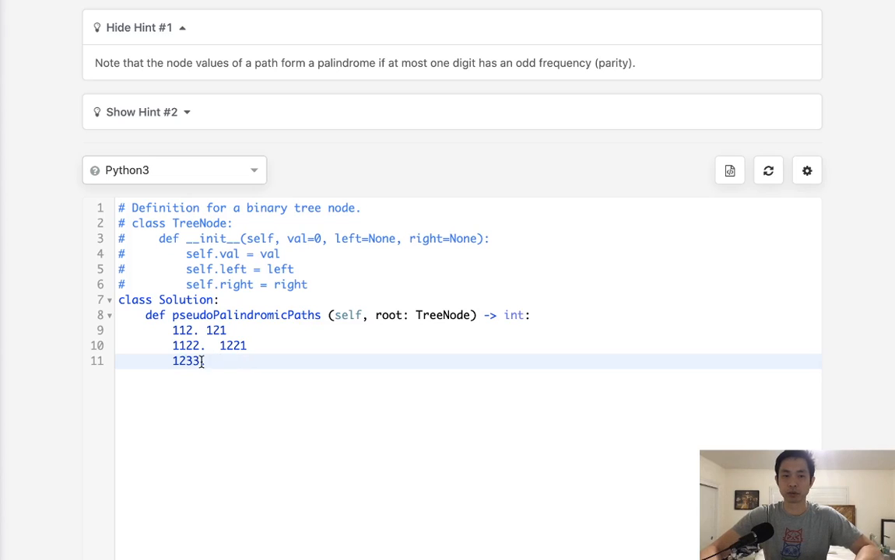
{"action": "type", "text": "."}
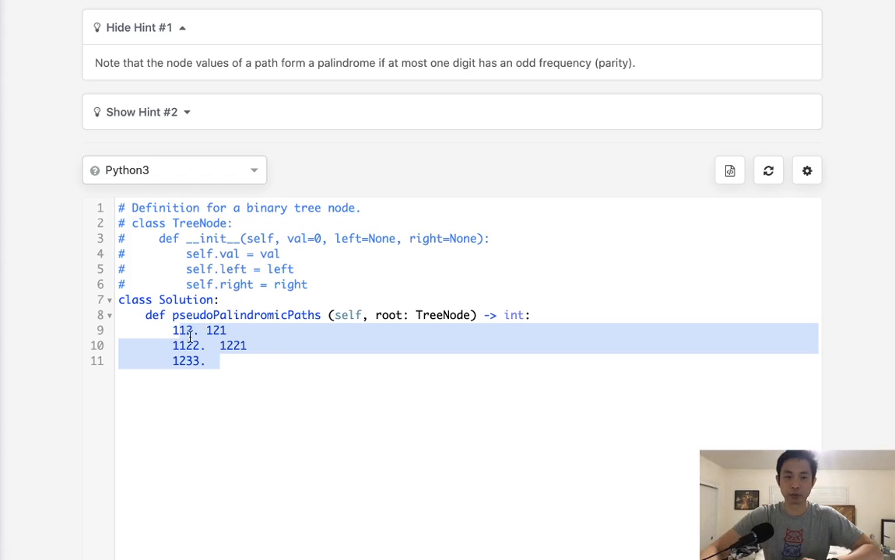
{"action": "mouse_move", "coordinate": [248, 379]}
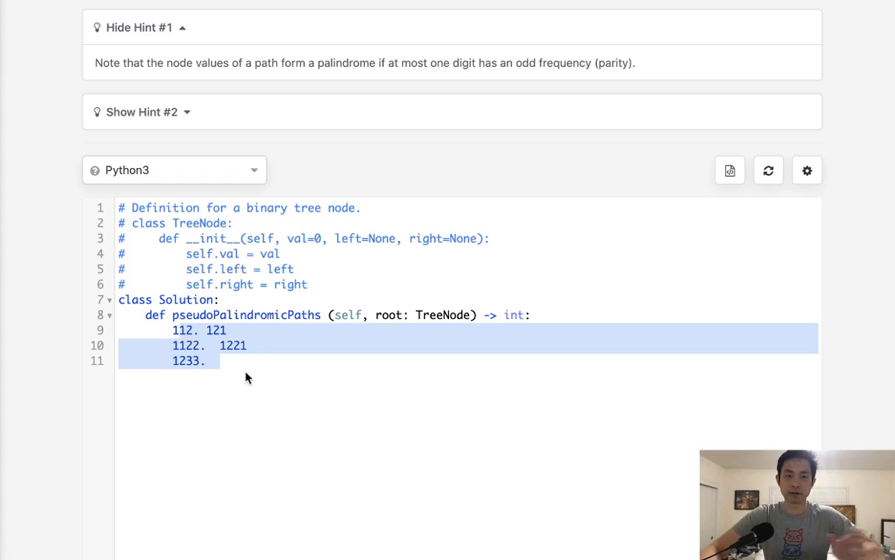
{"action": "left_click", "coordinate": [222, 361]}
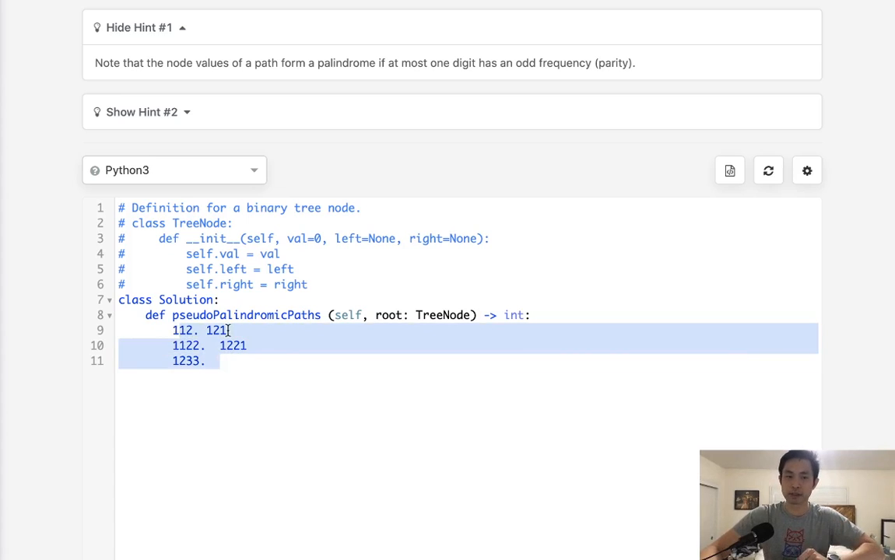
{"action": "key", "text": "Delete"}
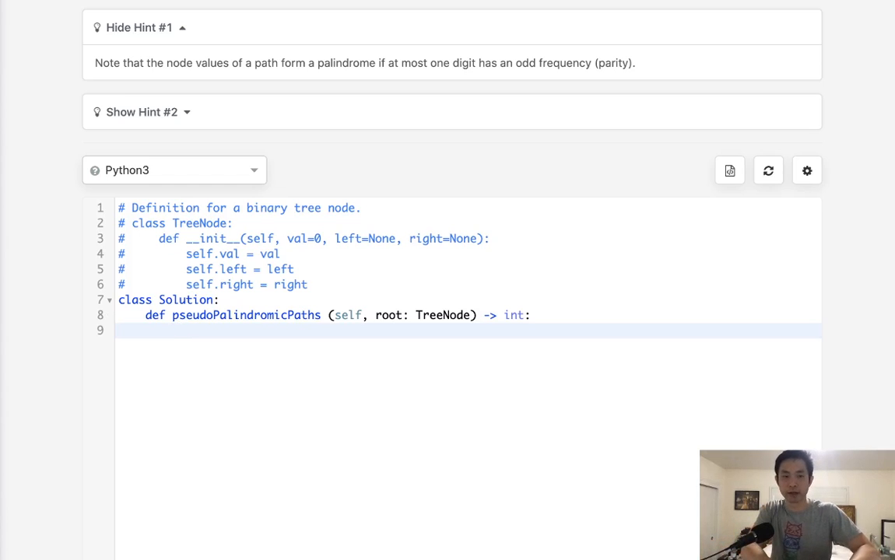
Step: Define a nested isPal(l) helper that builds c = Counter(l)
{"action": "type", "text": "d"}
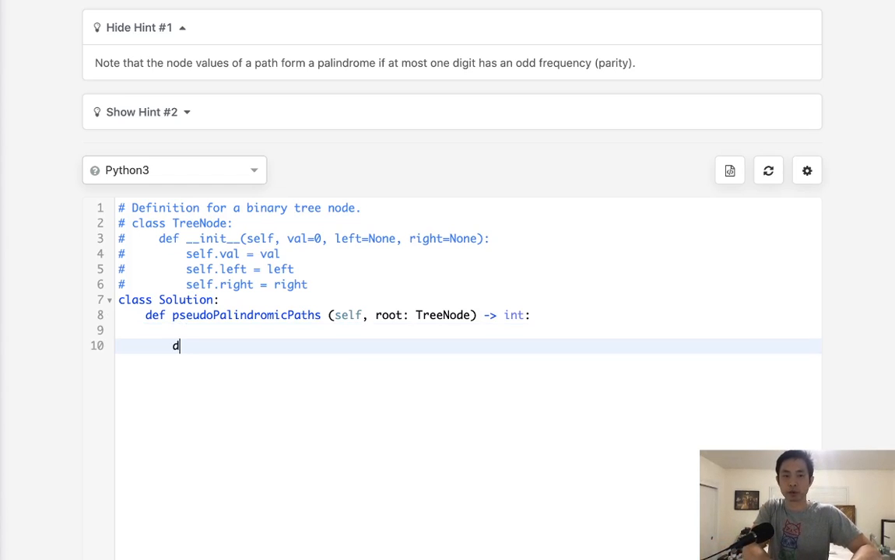
{"action": "type", "text": "ef"}
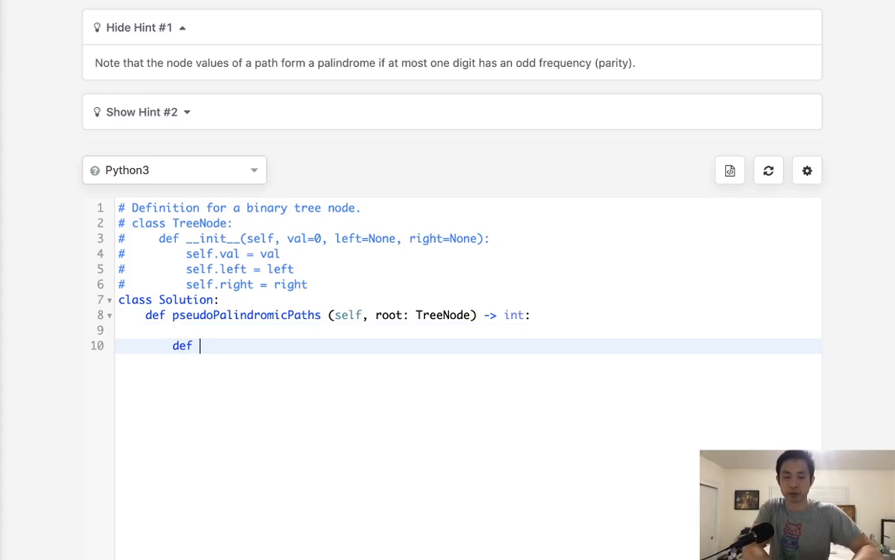
{"action": "type", "text": "isPal"}
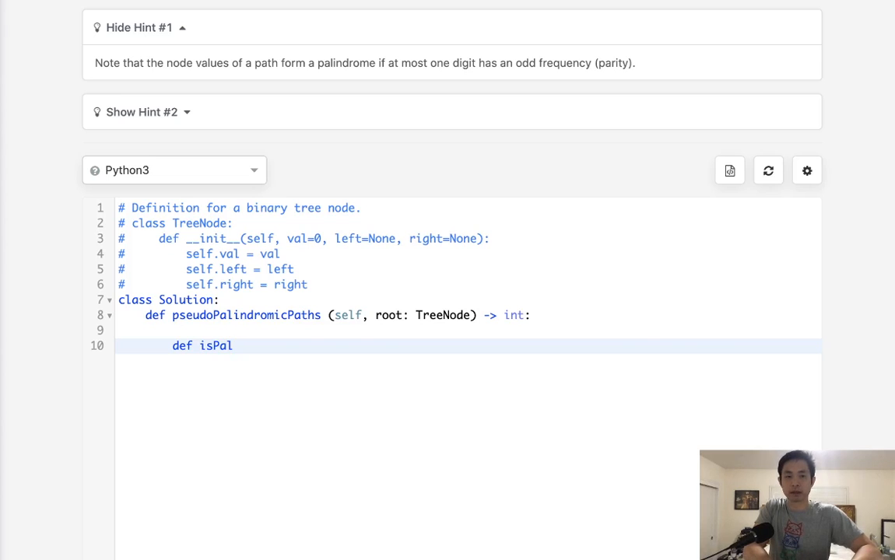
{"action": "type", "text": "(l)"}
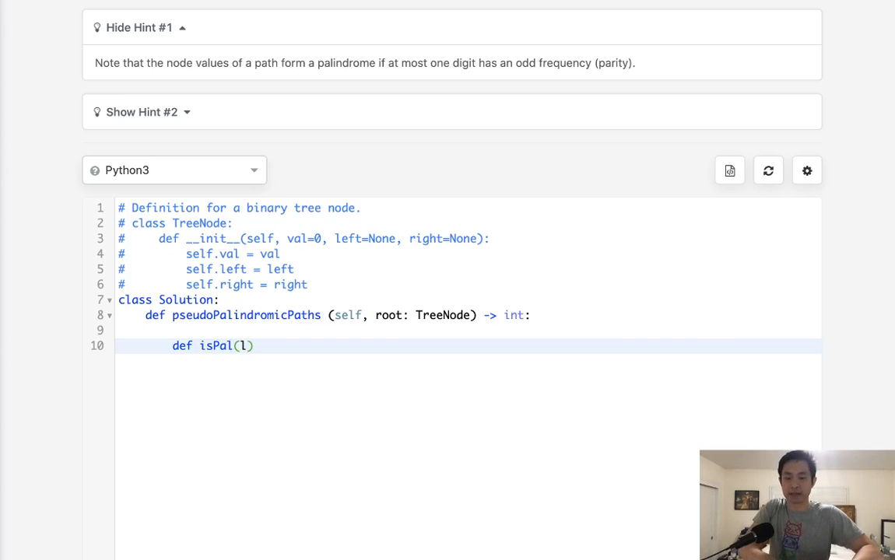
{"action": "type", "text": ":"}
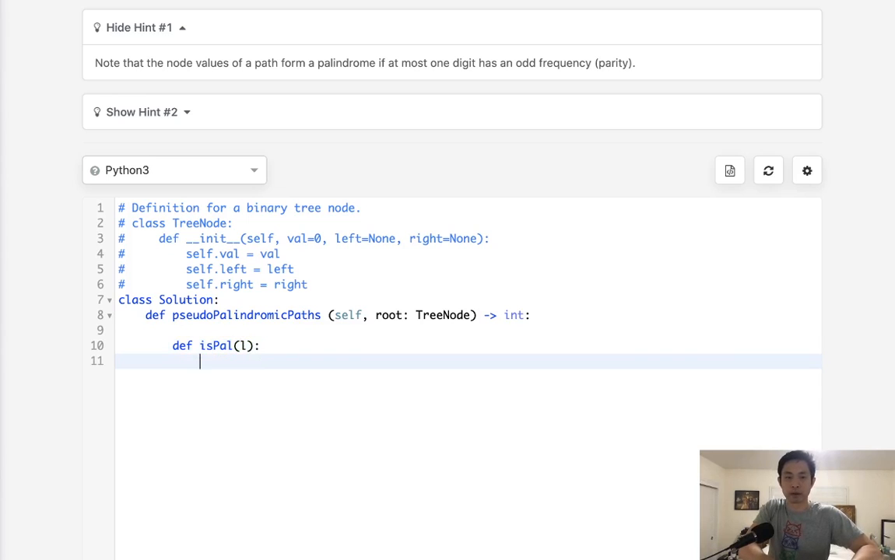
{"action": "type", "text": "c = C"}
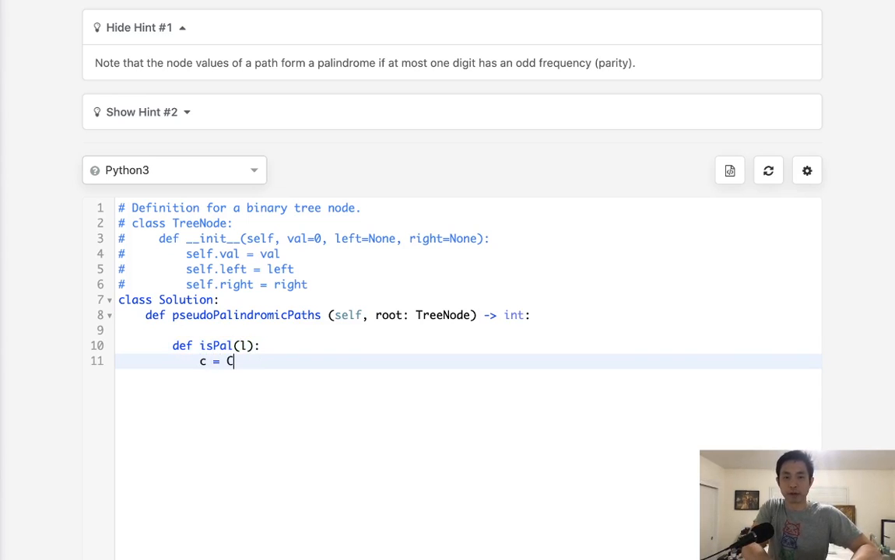
{"action": "type", "text": "ounter(l"}
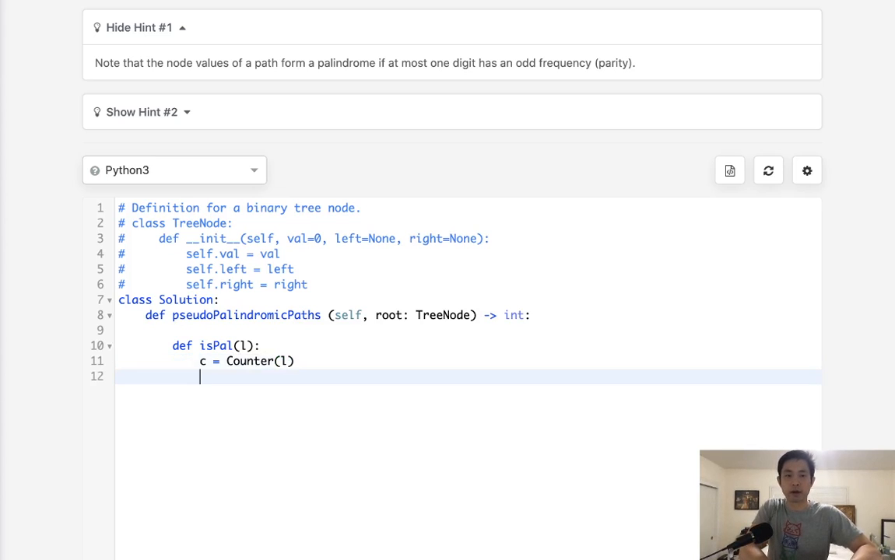
Step: Loop over k,v in c.items and test each count with v%2!=0
{"action": "type", "text": "fo"}
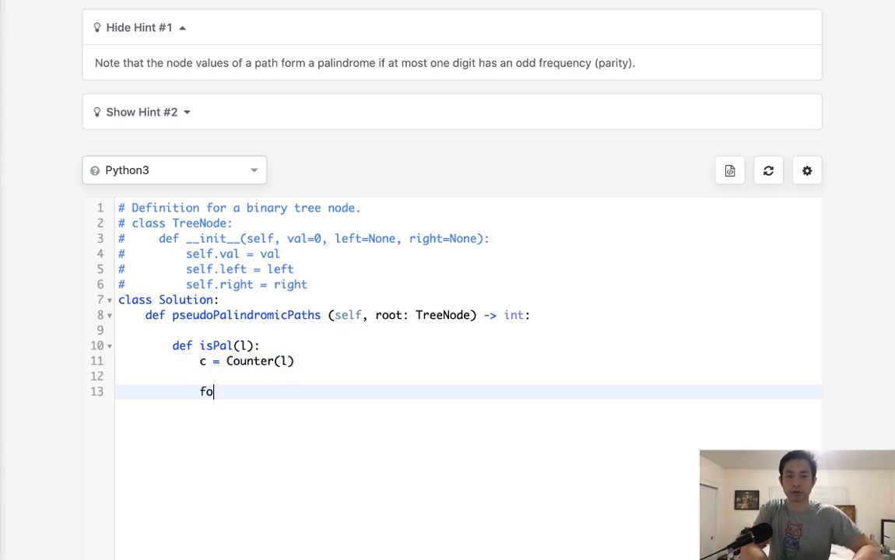
{"action": "type", "text": "r k"}
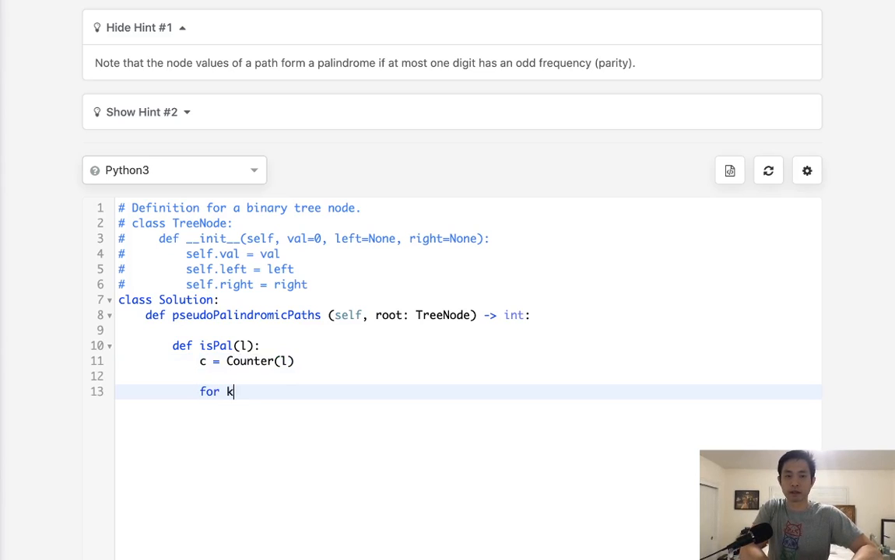
{"action": "type", "text": ",v in c.items"}
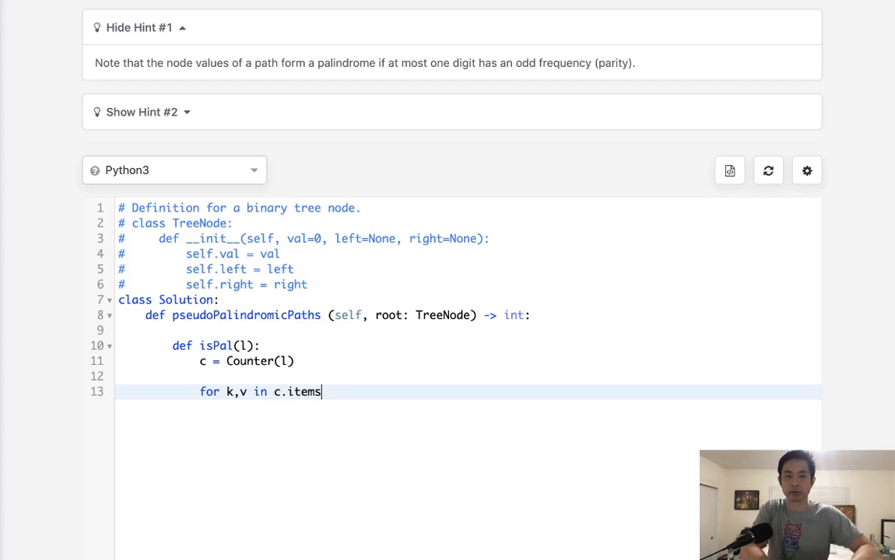
{"action": "type", "text": ":"}
{"action": "type", "text": "if v"}
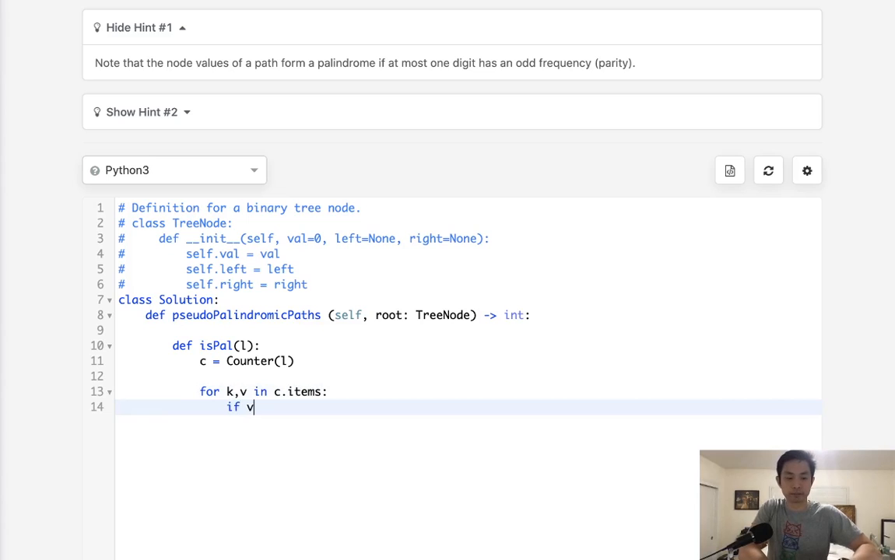
{"action": "type", "text": "%2"}
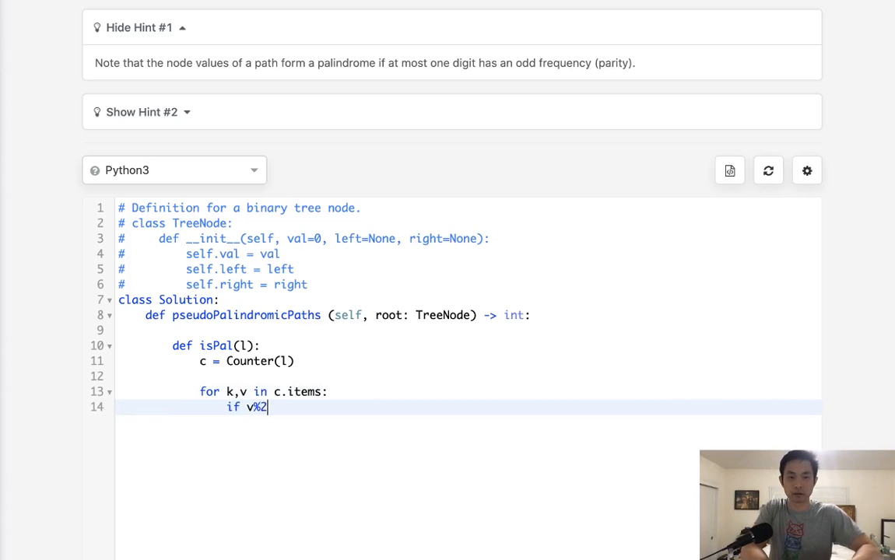
{"action": "type", "text": "!="}
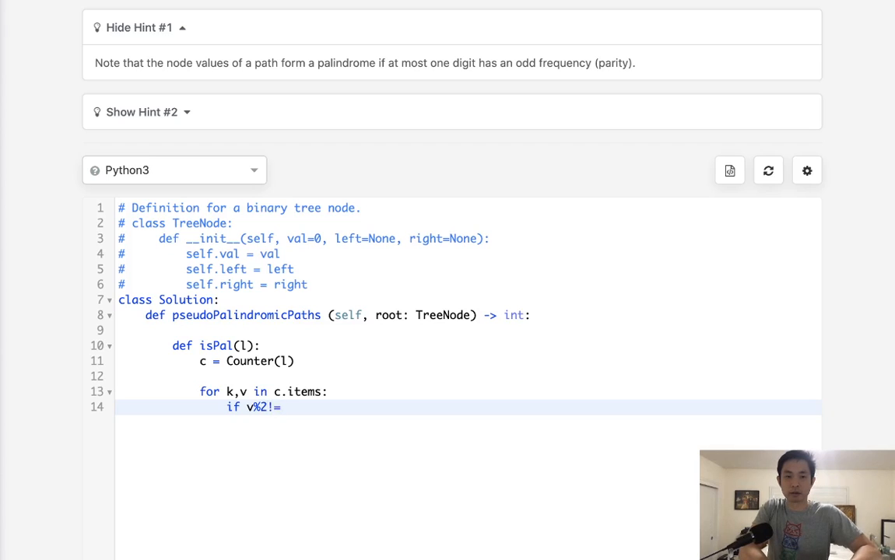
{"action": "type", "text": "0:"}
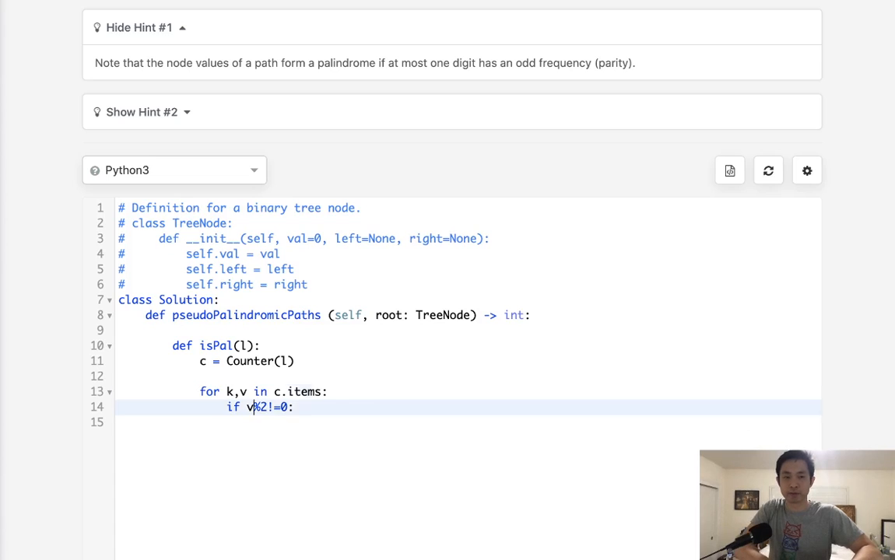
Step: Add a one = False flag, return False on a second odd count, else set one = True
{"action": "type", "text": "on"}
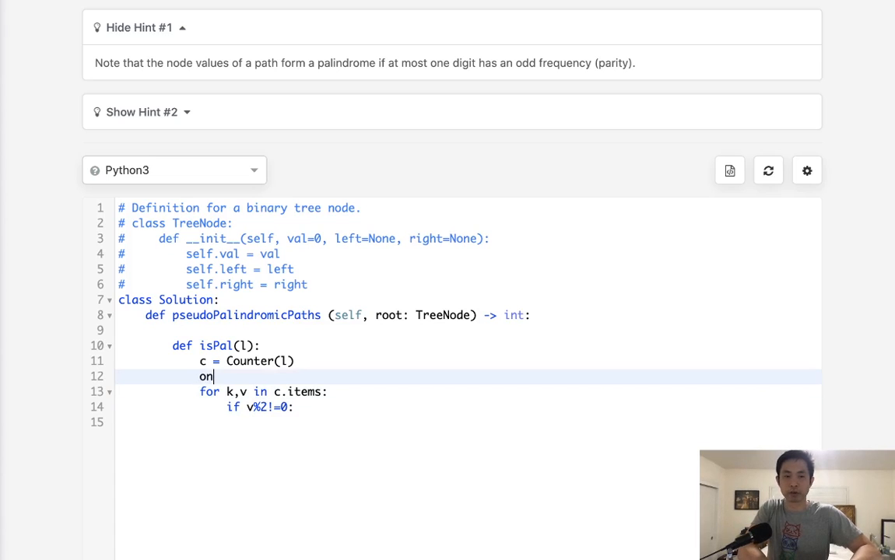
{"action": "type", "text": "e = F"}
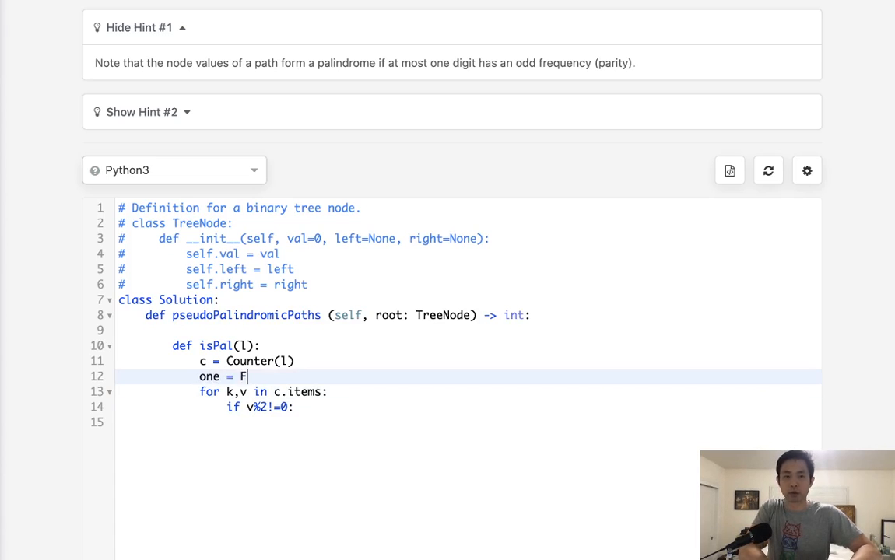
{"action": "type", "text": "alse"}
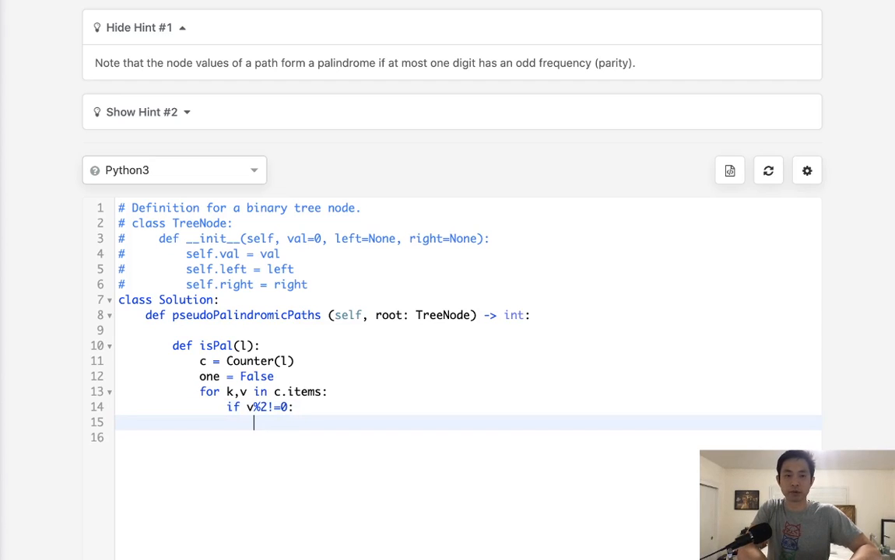
{"action": "type", "text": "if one:"}
{"action": "left_click", "coordinate": [467, 437]}
{"action": "type", "text": "return Fals"}
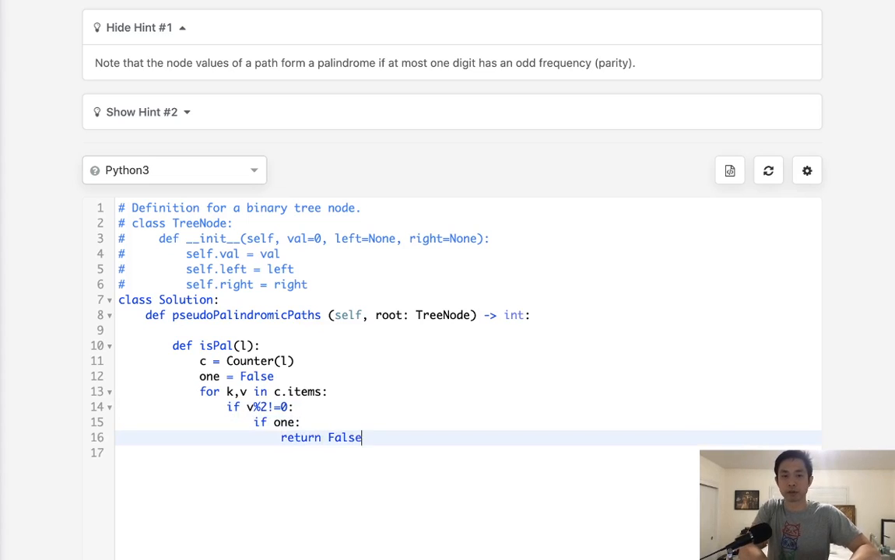
{"action": "type", "text": "else"}
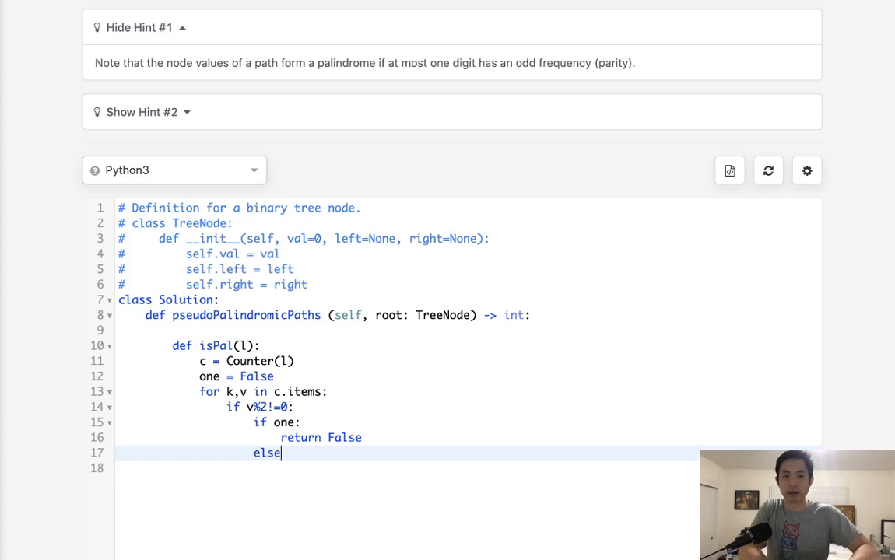
{"action": "type", "text": ":"}
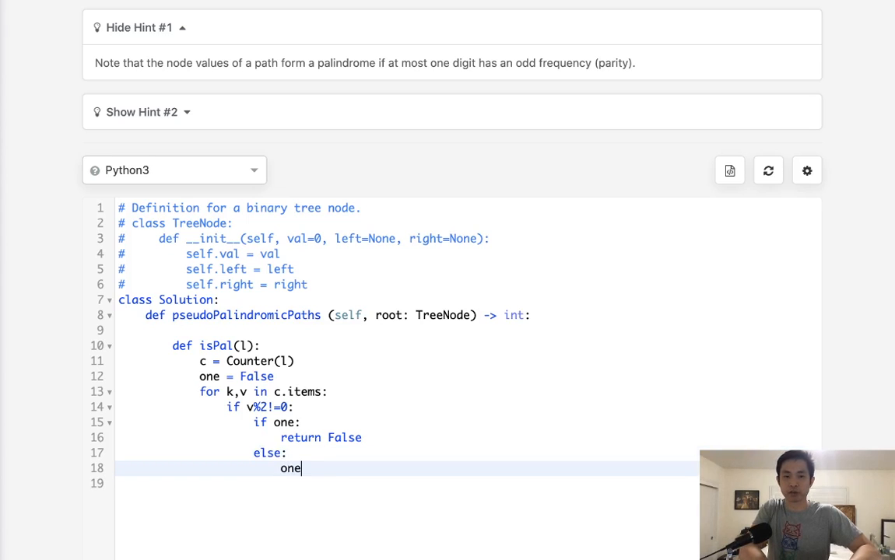
{"action": "type", "text": "= True"}
{"action": "left_click", "coordinate": [407, 483]}
{"action": "type", "text": "return True"}
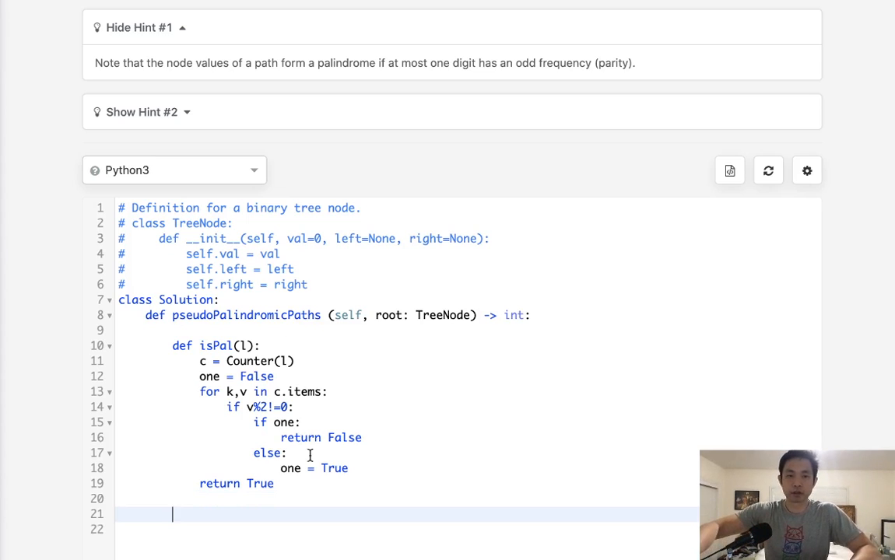
Step: Add print tests isPail([1,1,2,2]) and isPail([1,3,2,2]) and run them, getting a NameError
{"action": "scroll", "scroll_direction": "down", "scroll_amount": 3}
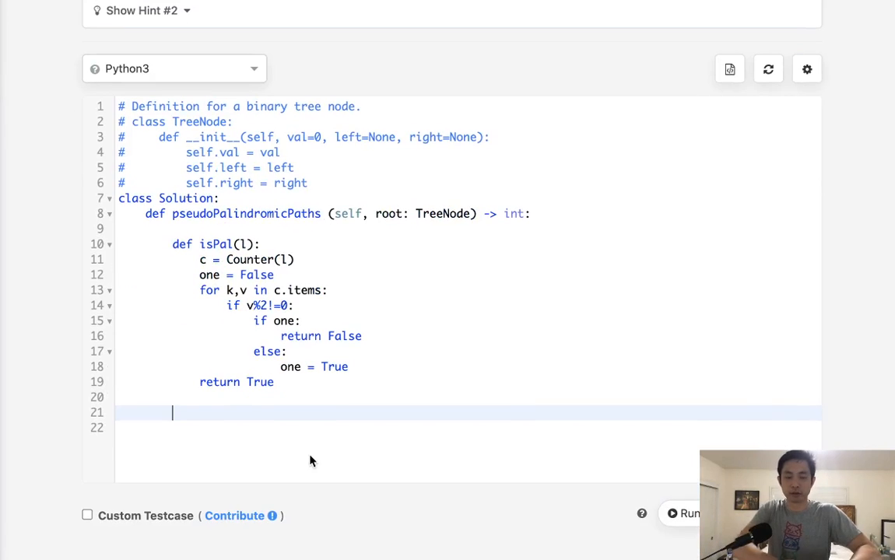
{"action": "type", "text": "print()"}
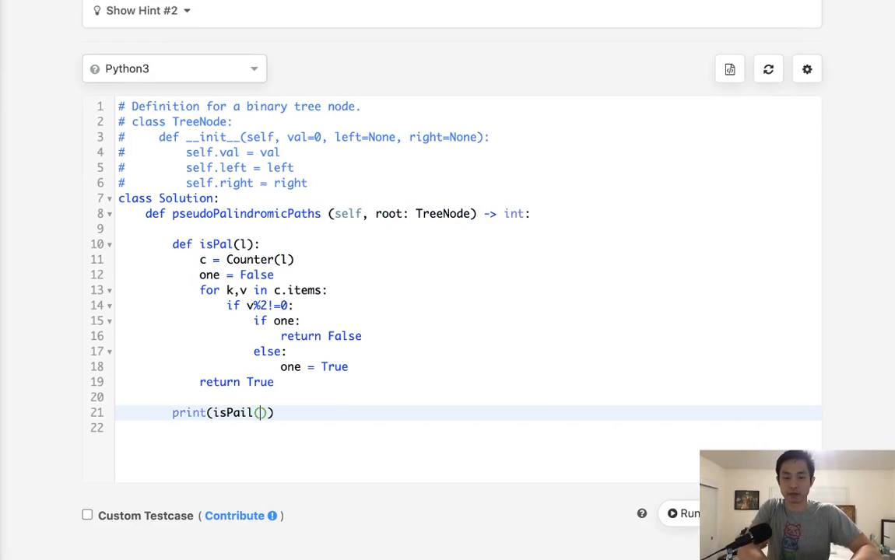
{"action": "type", "text": "[1,"}
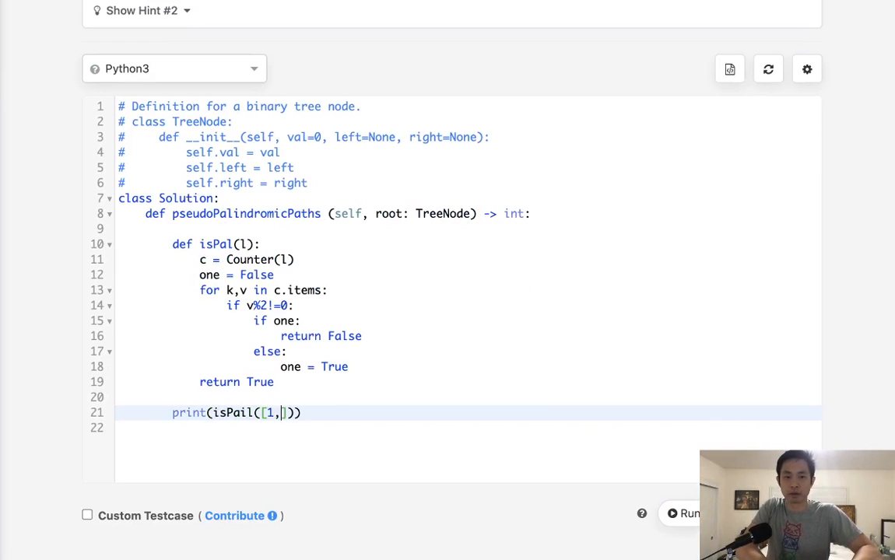
{"action": "type", "text": "1,2,2"}
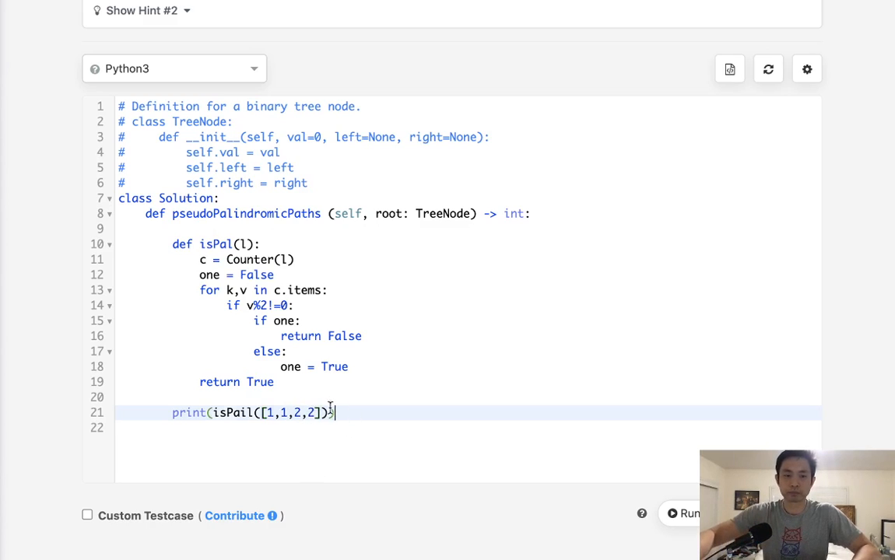
{"action": "key", "text": "Backspace"}
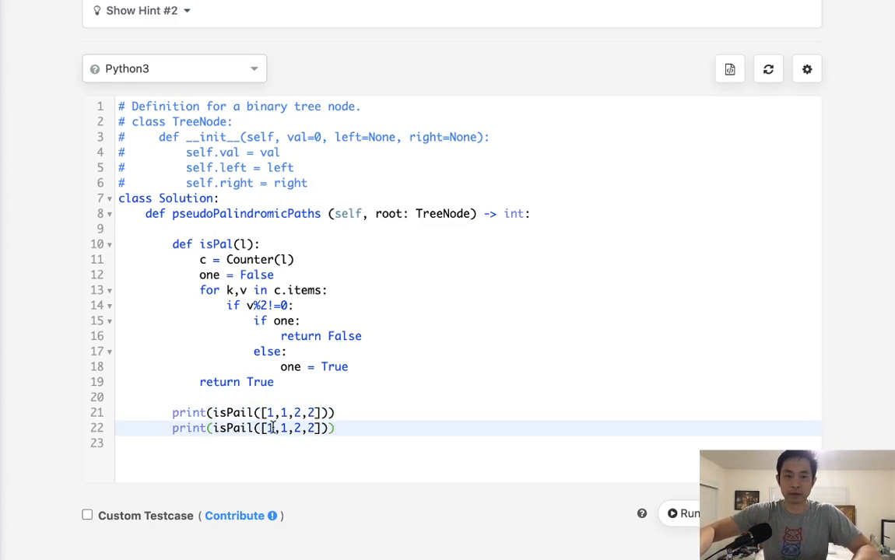
{"action": "type", "text": "3"}
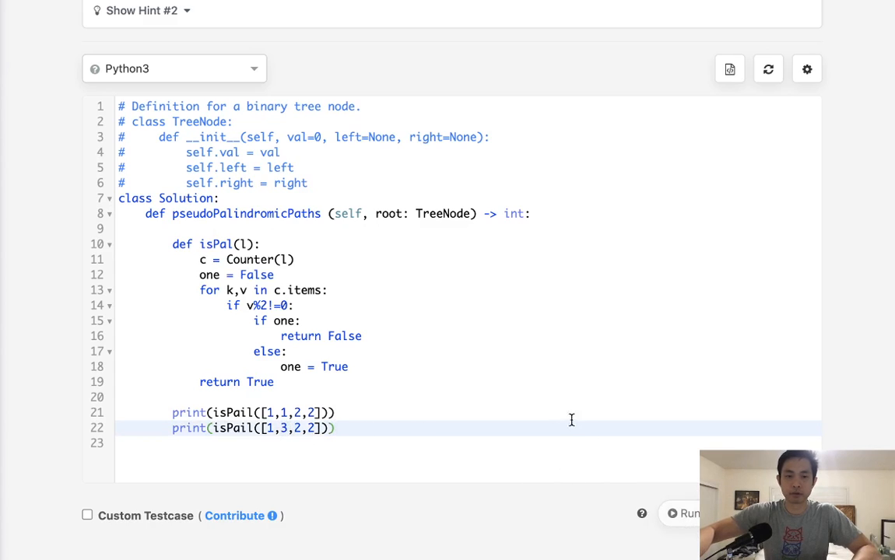
{"action": "left_click", "coordinate": [688, 514]}
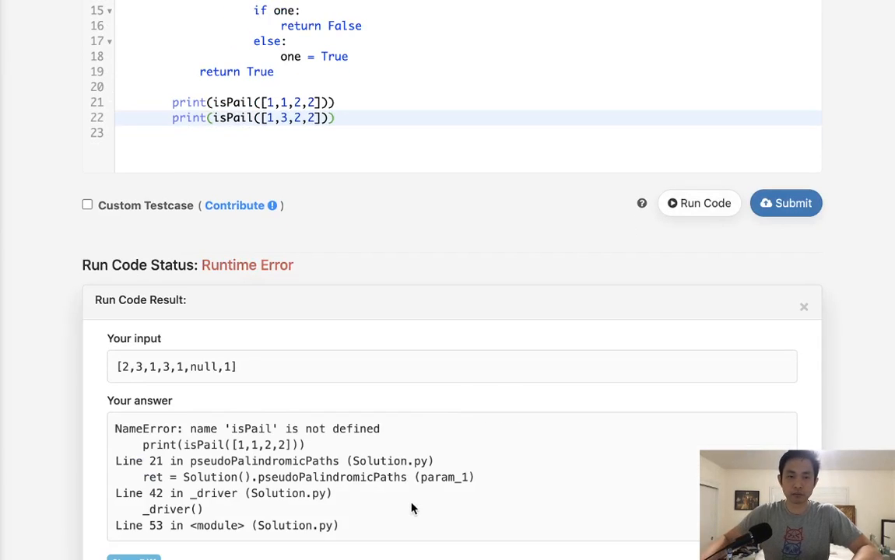
Step: Rename the isPail test calls to isPal, change c.items to c.items(), and rerun the tests
{"action": "left_click", "coordinate": [243, 102]}
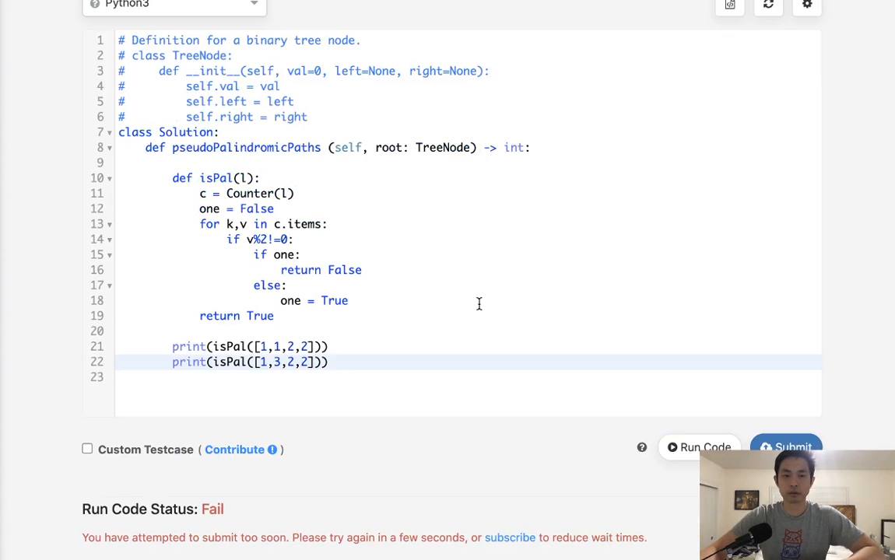
{"action": "left_click", "coordinate": [699, 447]}
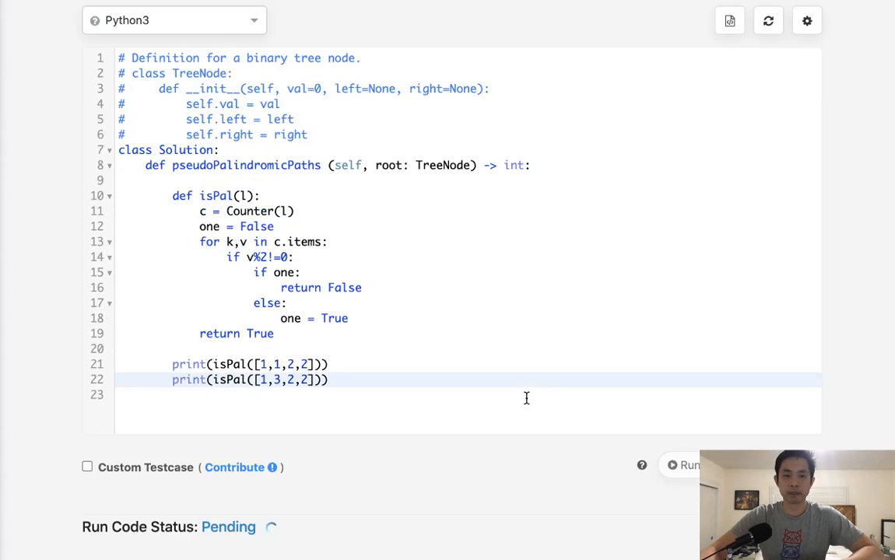
{"action": "left_click", "coordinate": [685, 466]}
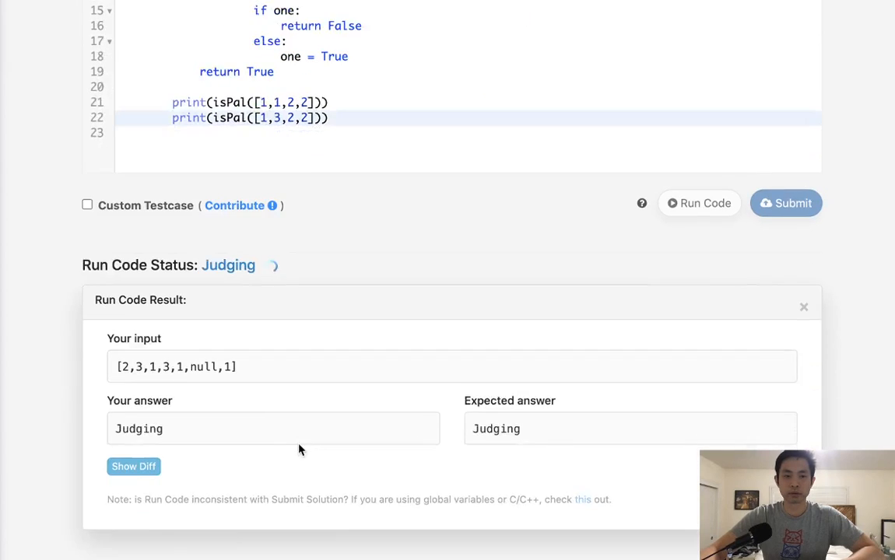
{"action": "scroll", "scroll_direction": "up", "scroll_amount": 3}
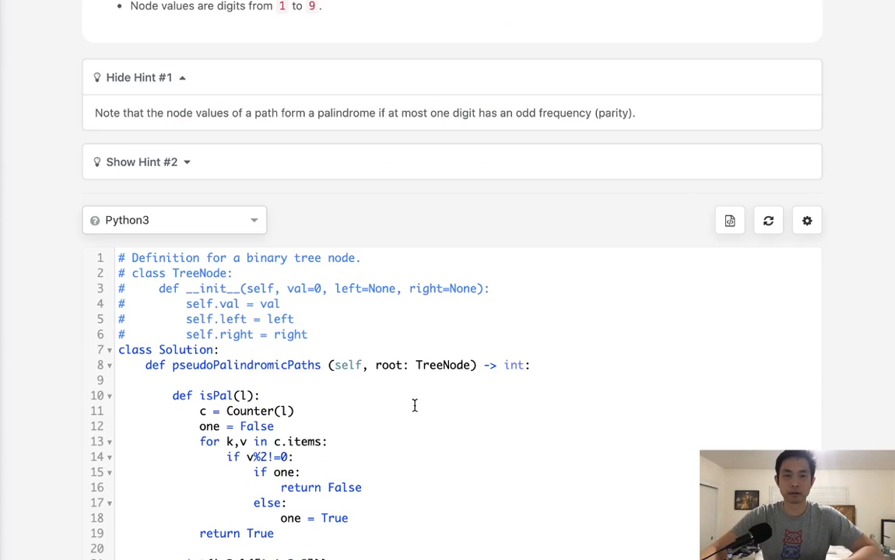
{"action": "left_click", "coordinate": [327, 442]}
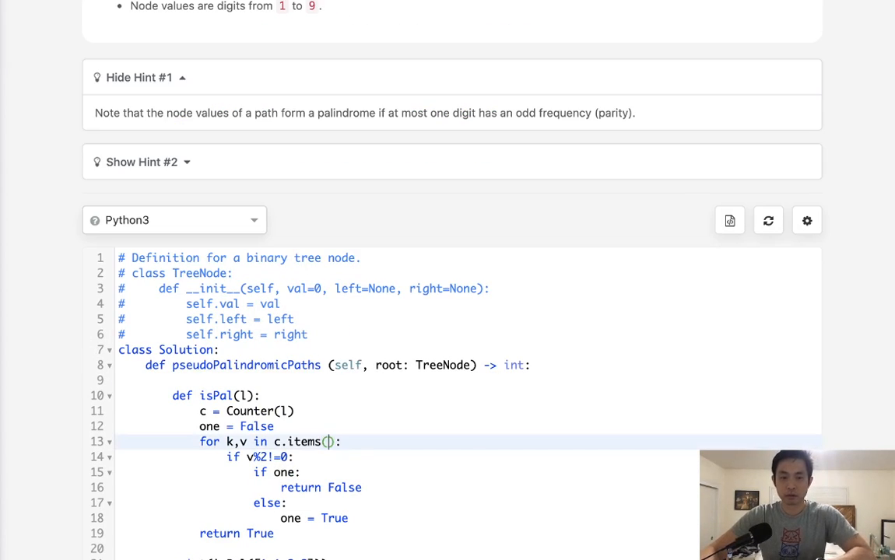
{"action": "scroll", "scroll_direction": "down", "scroll_amount": 3}
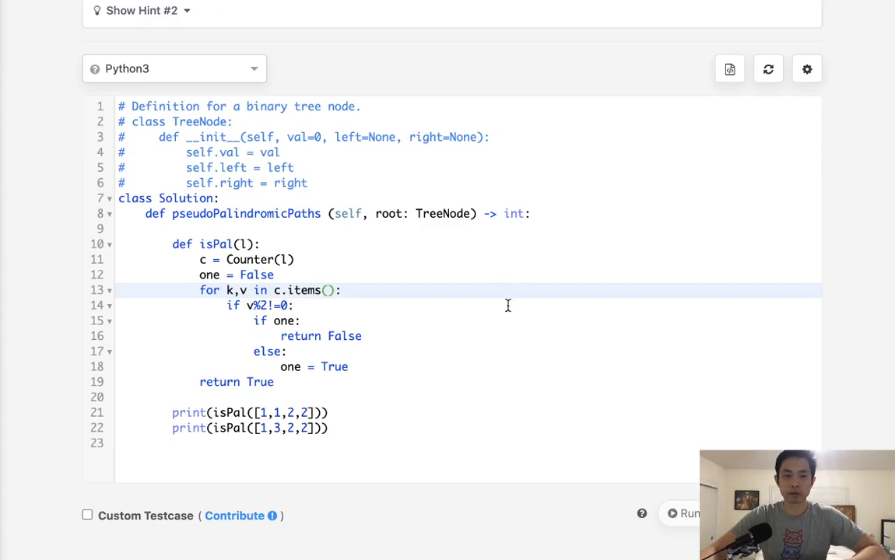
{"action": "mouse_move", "coordinate": [381, 466]}
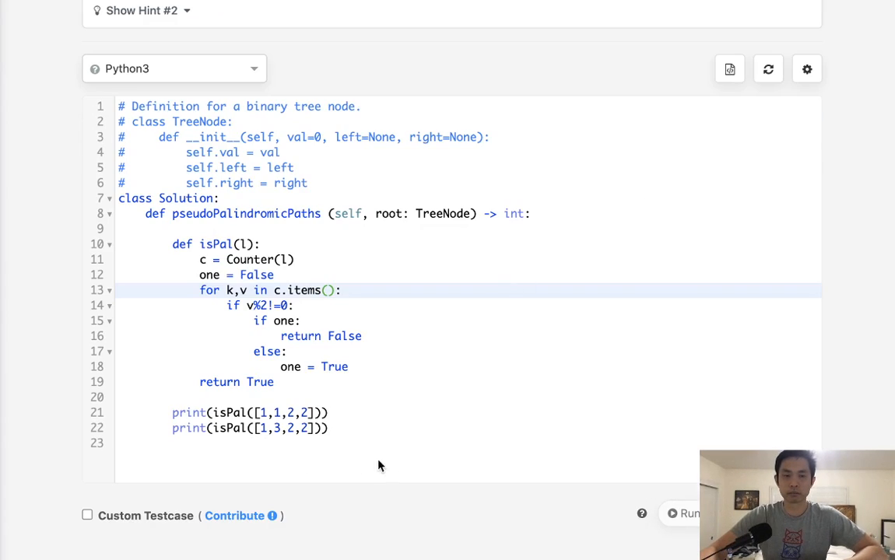
{"action": "left_click", "coordinate": [690, 513]}
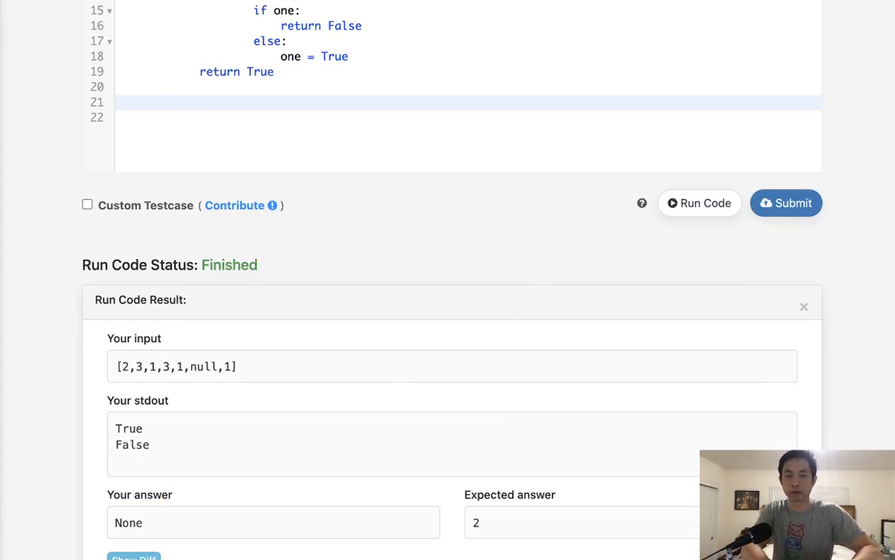
Step: Start a nested dfs(node) helper function
{"action": "type", "text": "def"}
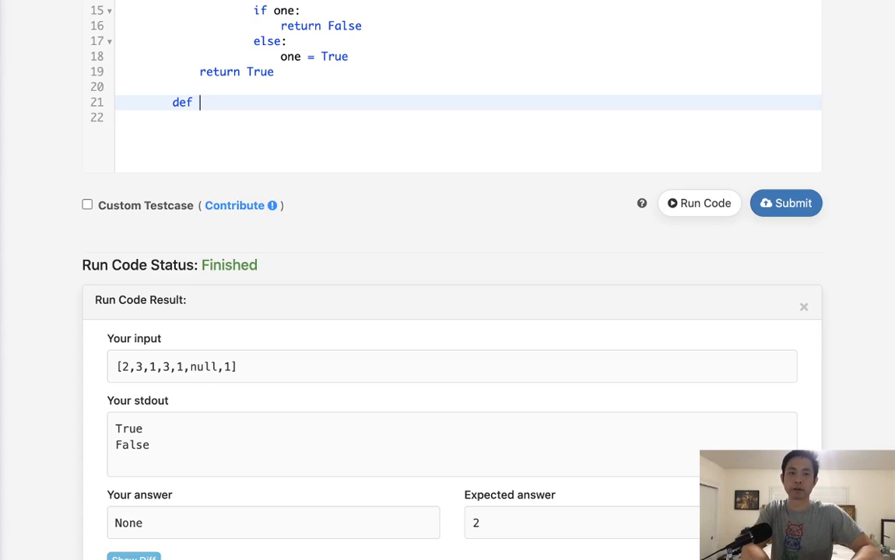
{"action": "type", "text": "dfs()"}
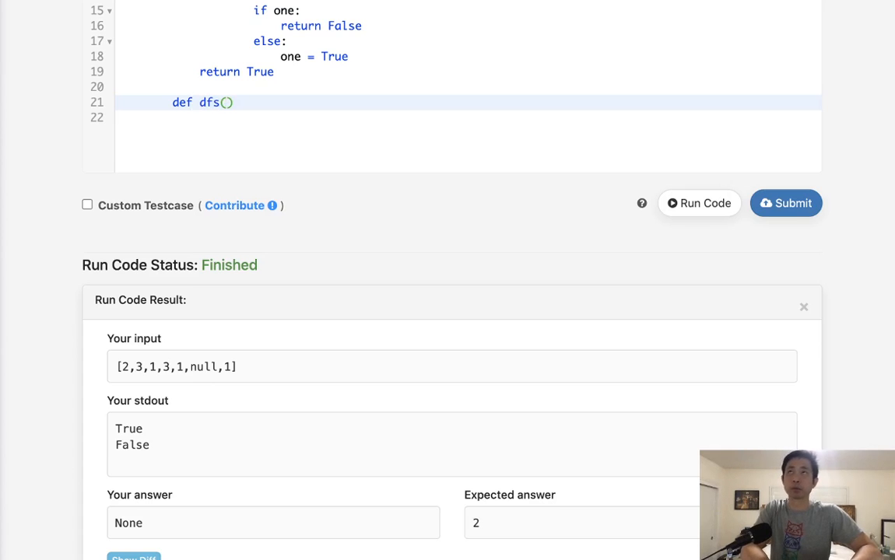
{"action": "type", "text": "node"}
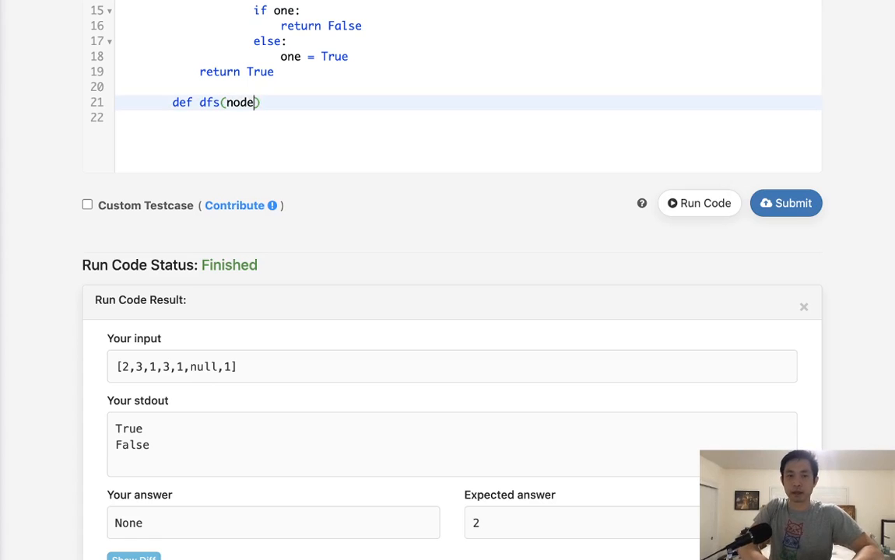
{"action": "type", "text": ":"}
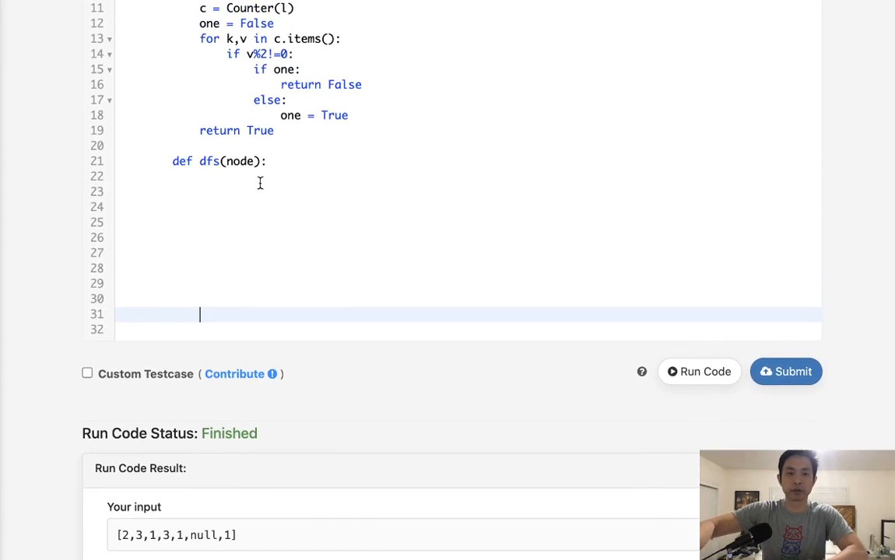
Step: Return 0 when node is missing and begin an elif check for a leaf node
{"action": "type", "text": "if"}
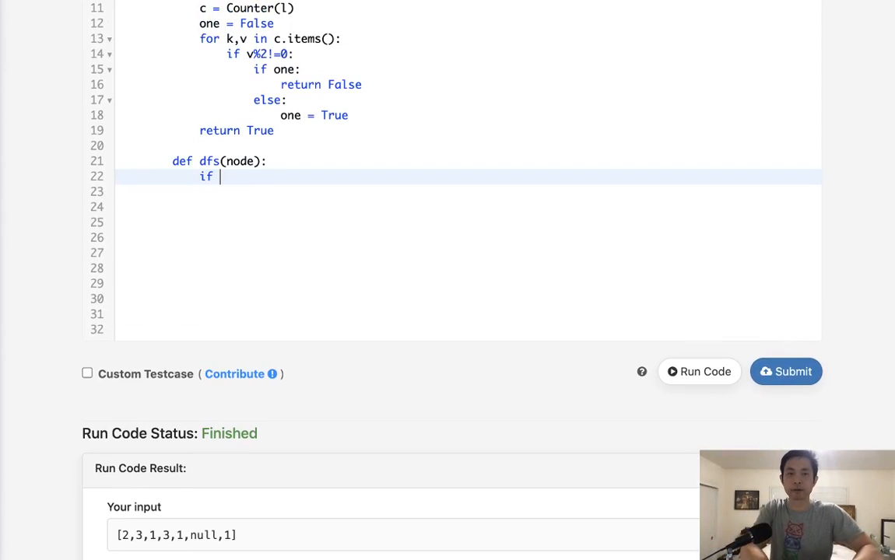
{"action": "type", "text": "not nodeL:"}
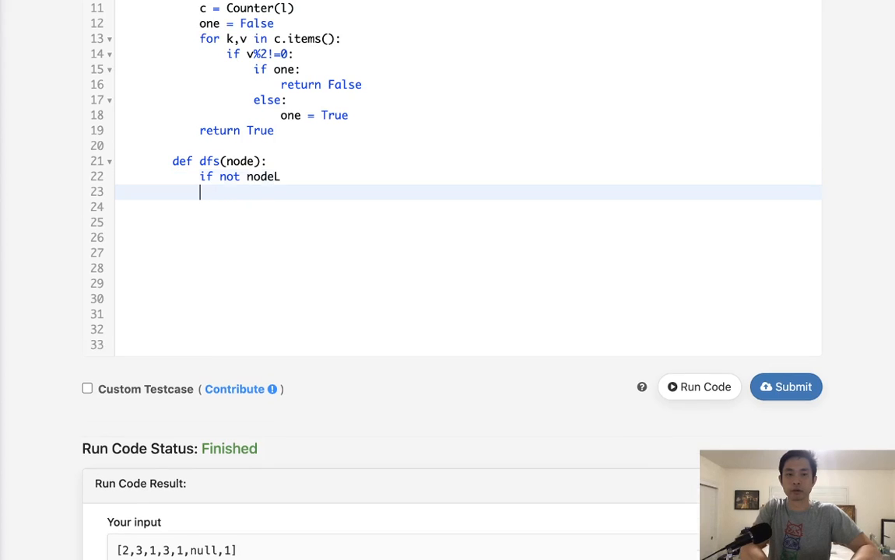
{"action": "key", "text": "Backspace"}
{"action": "type", "text": "return 0"}
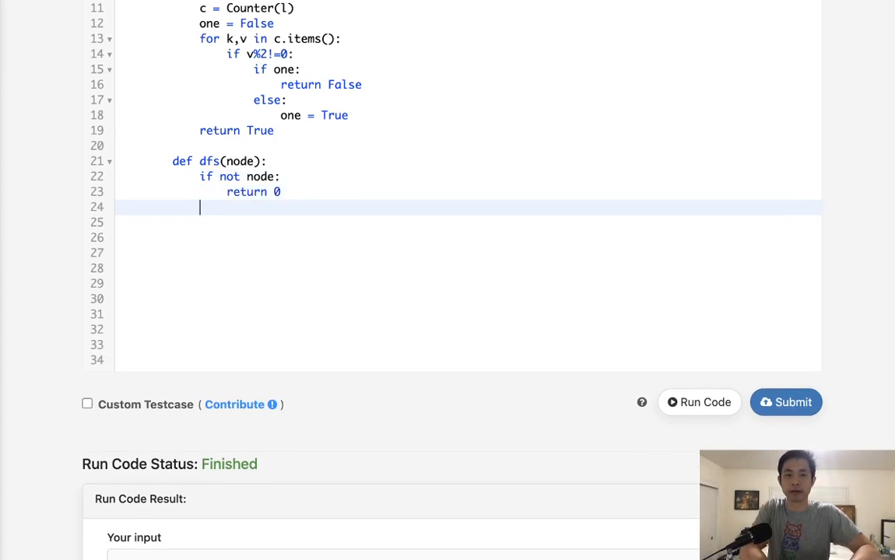
{"action": "type", "text": "if"}
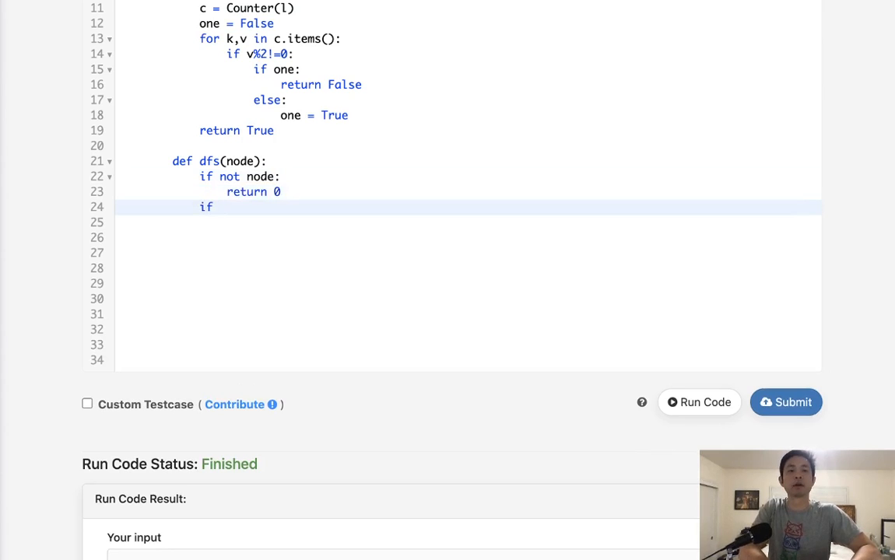
{"action": "type", "text": "elif not n"}
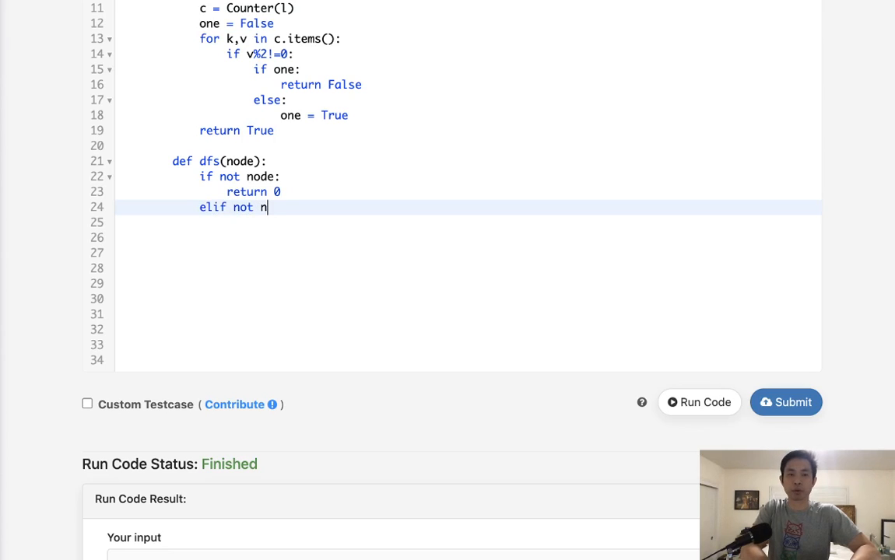
{"action": "type", "text": "ode.left and not node.right:"}
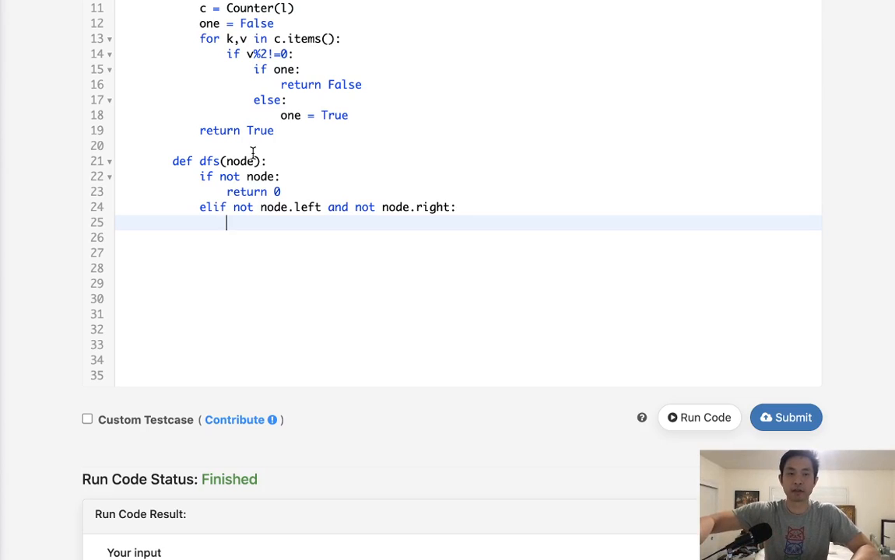
Step: Add a path parameter to dfs; at a leaf return 1 if isPal(path+[node.val]), else 0
{"action": "type", "text": ",pat"}
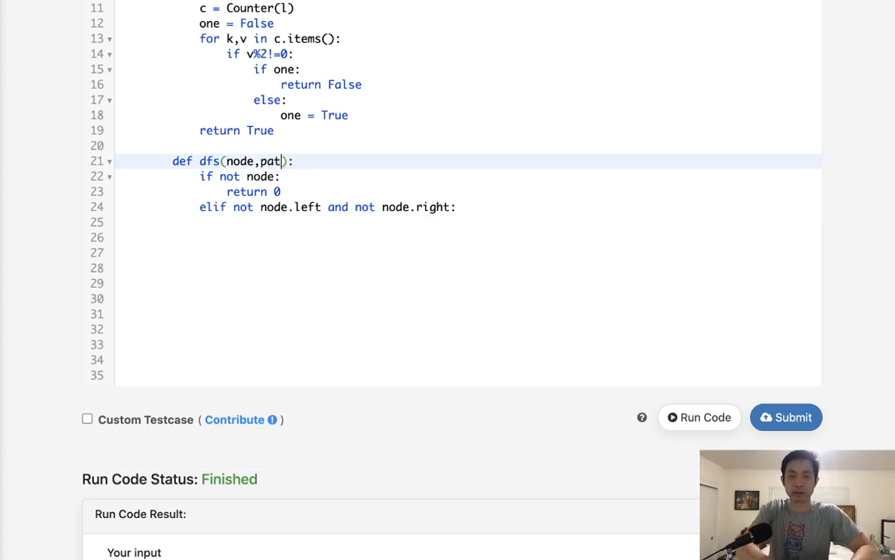
{"action": "type", "text": "h"}
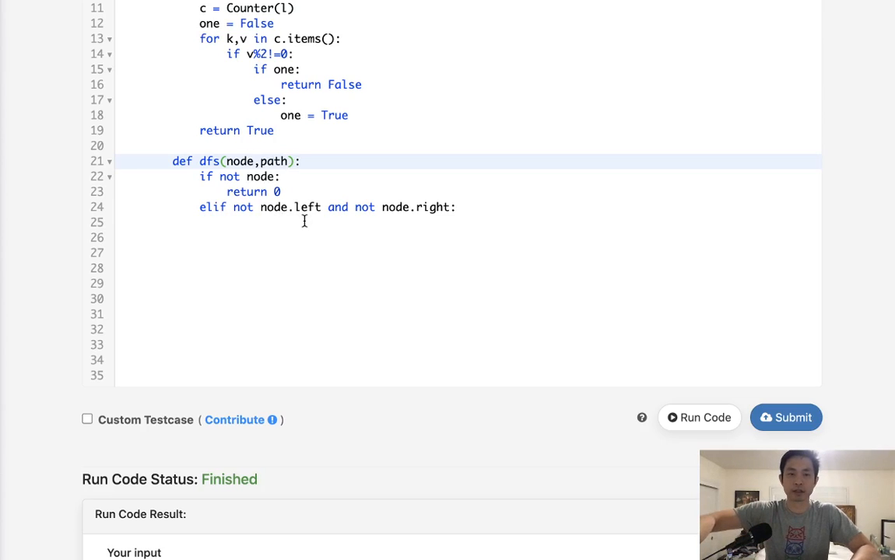
{"action": "left_click", "coordinate": [304, 222]}
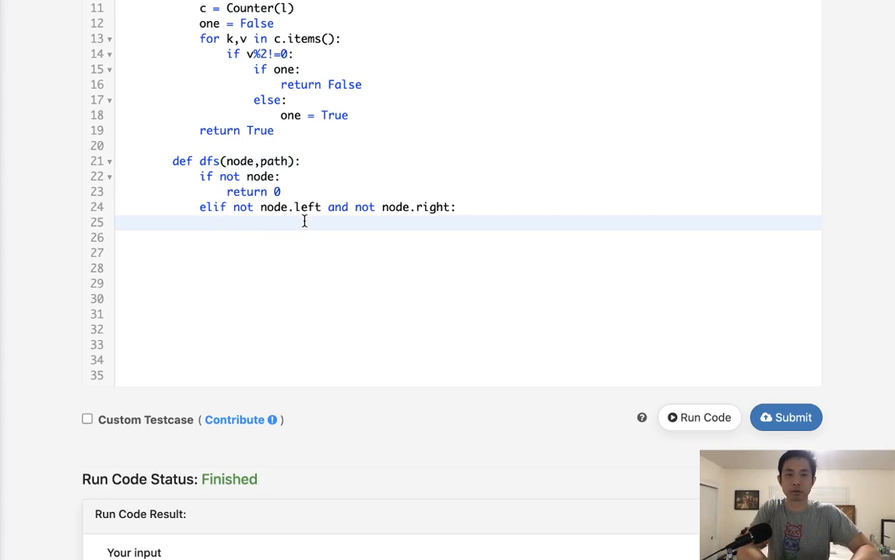
{"action": "type", "text": "if isP"}
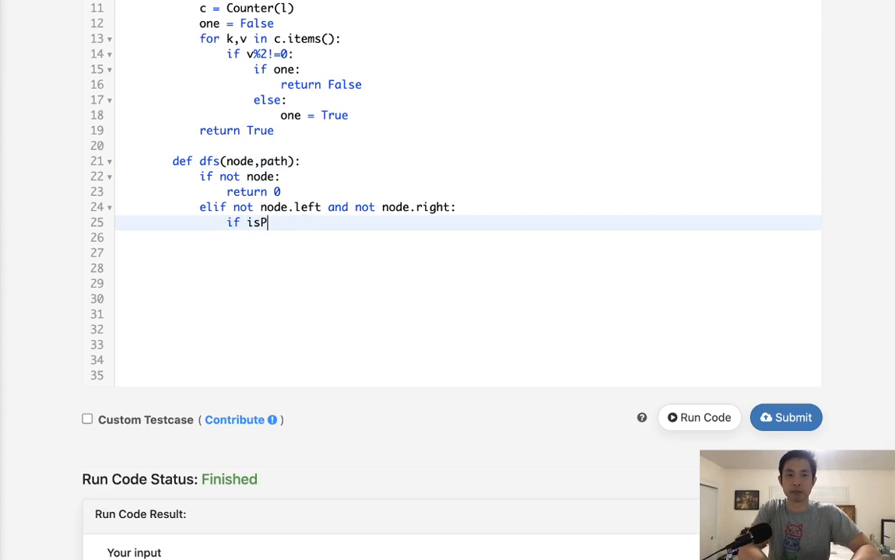
{"action": "type", "text": "al(path)"}
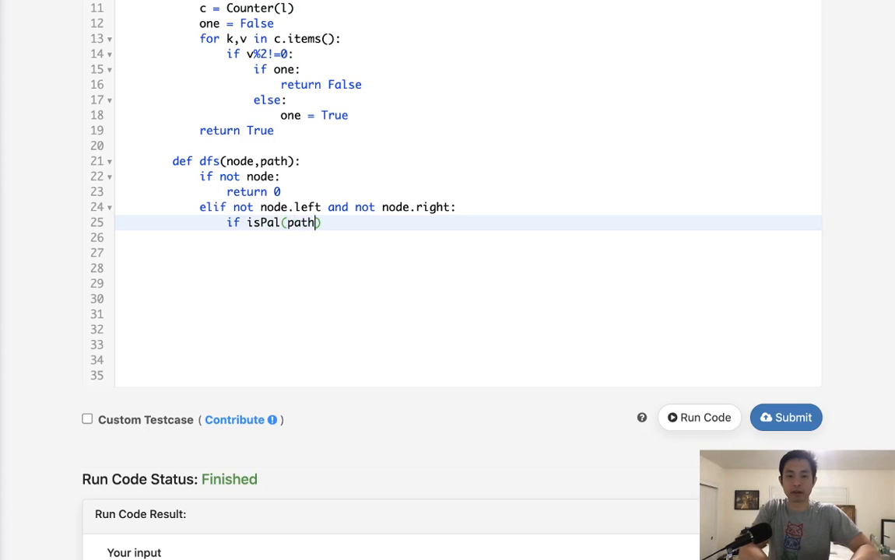
{"action": "type", "text": "+[node]"}
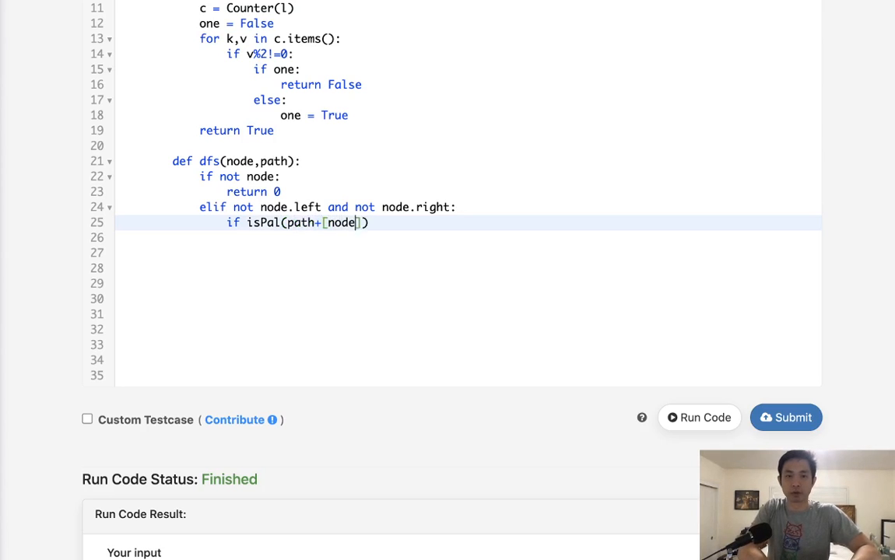
{"action": "type", "text": ".val"}
{"action": "left_click", "coordinate": [469, 238]}
{"action": "type", "text": "return 1"}
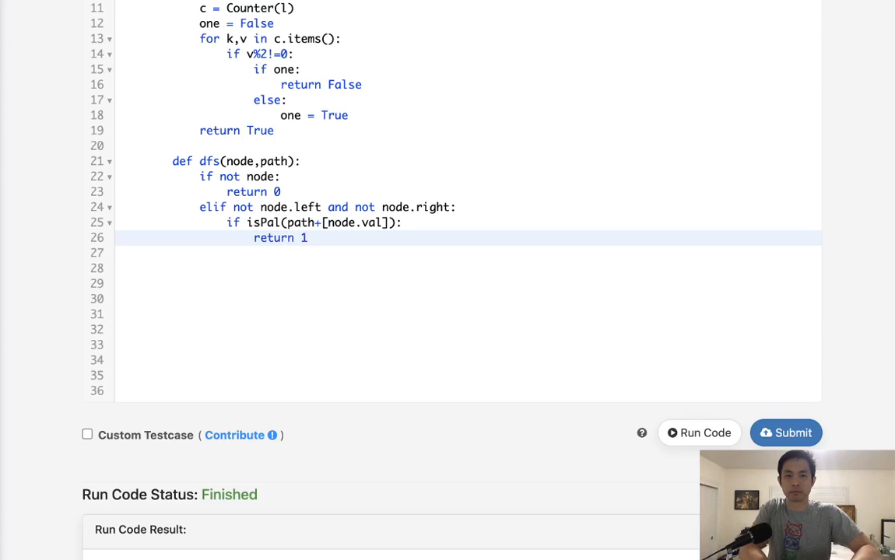
{"action": "type", "text": "else:"}
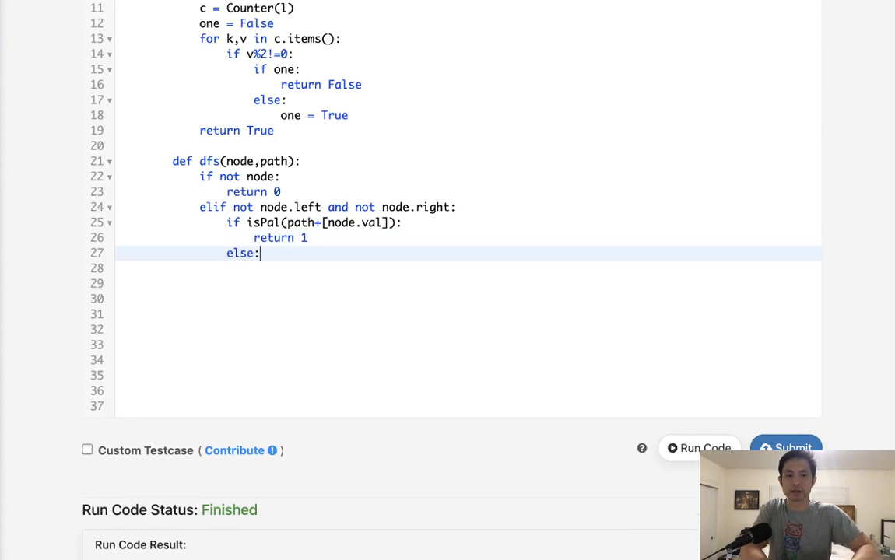
{"action": "type", "text": "return 0"}
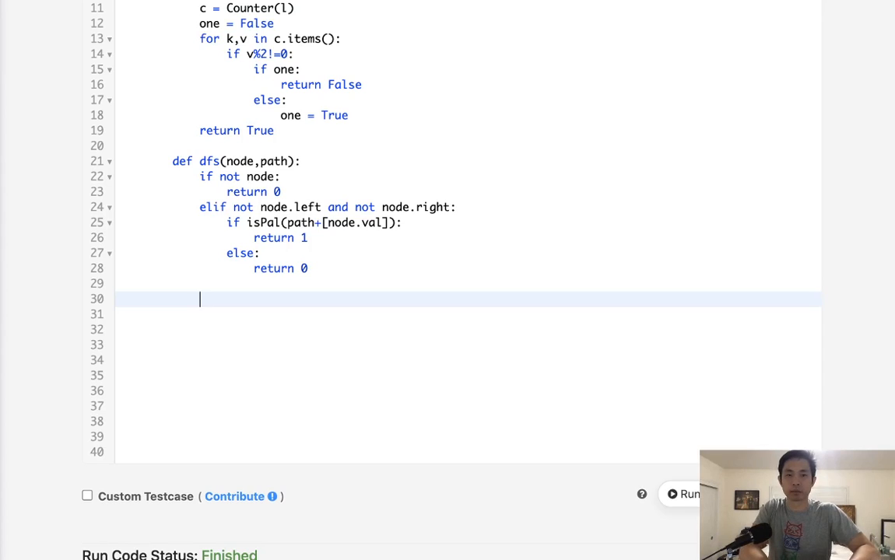
Step: Begin dfs's return with the recursive call dfs(node.left, path+[node.val])
{"action": "type", "text": "return"}
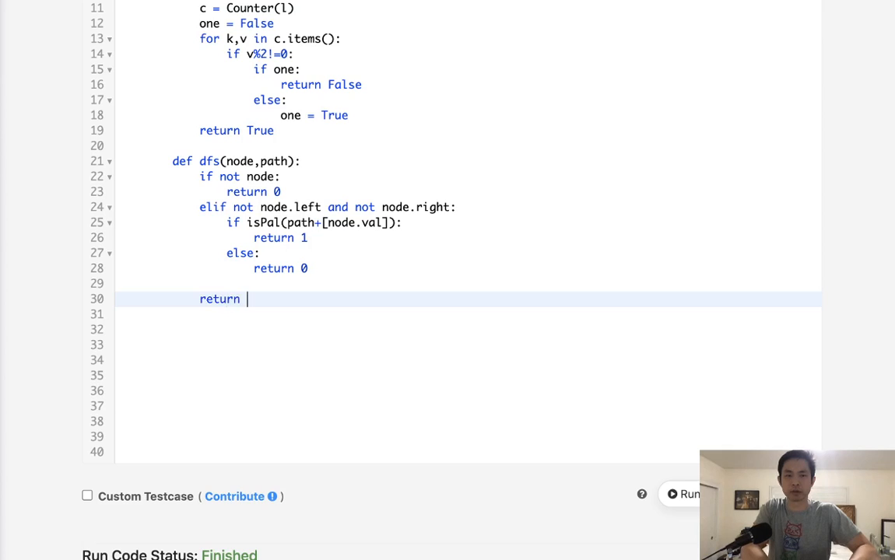
{"action": "type", "text": "dfs(n"}
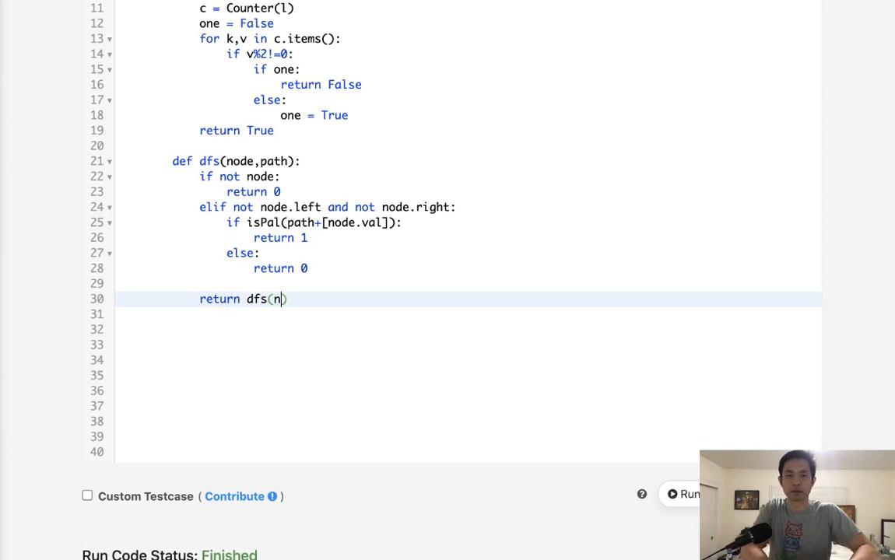
{"action": "type", "text": "ode.left,pat"}
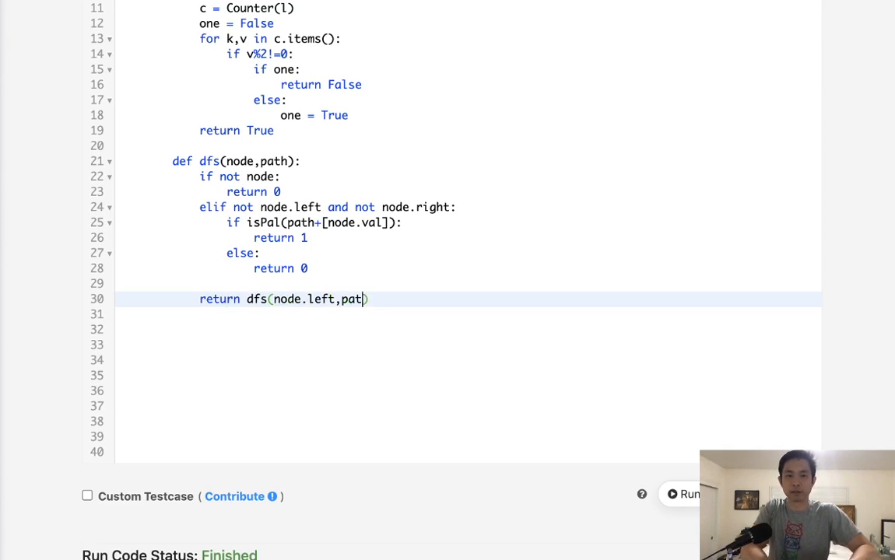
{"action": "type", "text": "+[]"}
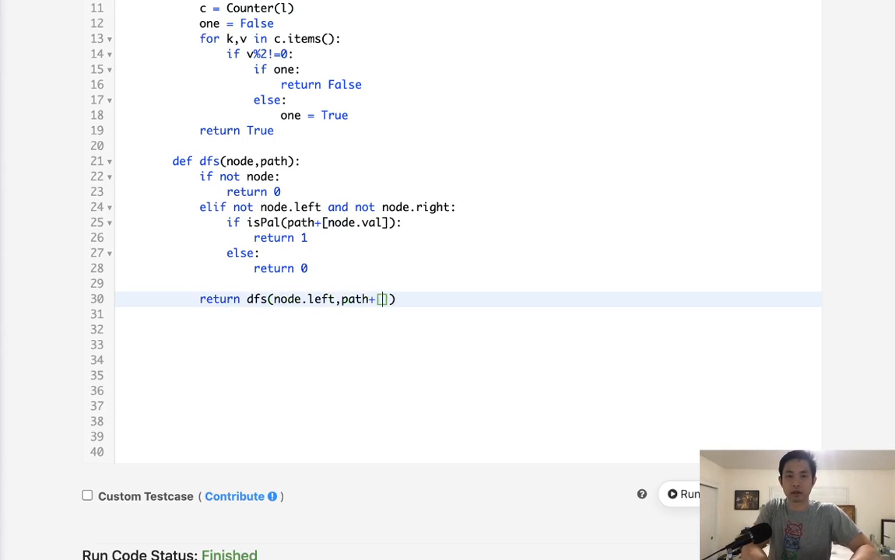
{"action": "type", "text": "node.val"}
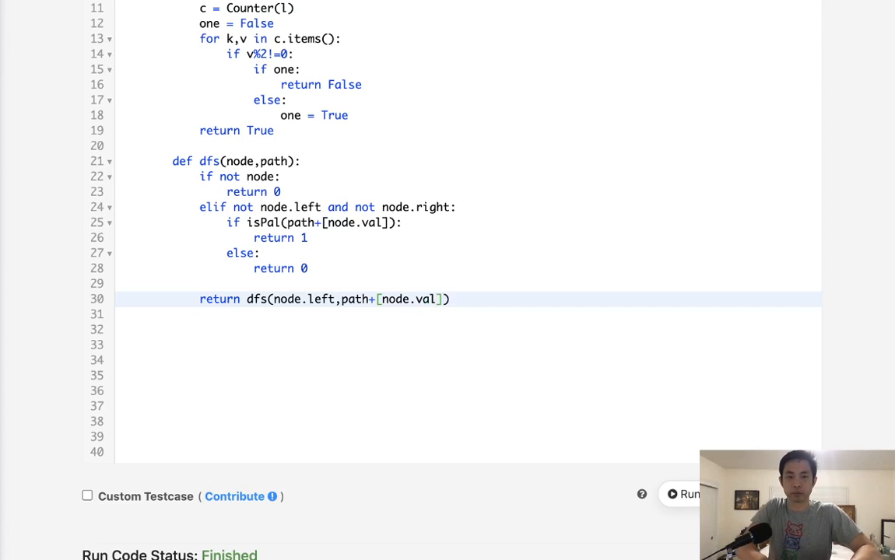
Step: Add + dfs(node.right, path+[node.val]) and end the method with return dfs(root, [])
{"action": "type", "text": "+dfs"}
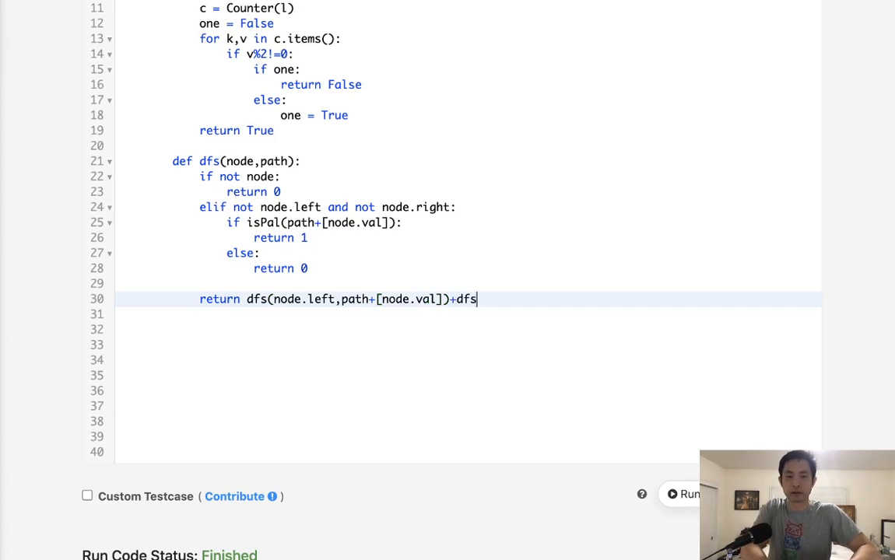
{"action": "type", "text": "(node."}
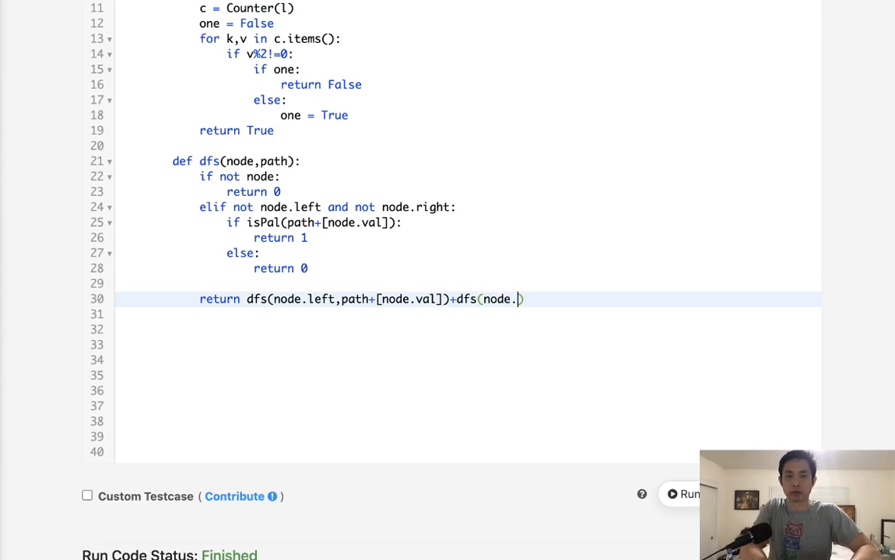
{"action": "type", "text": "right,path+nod"}
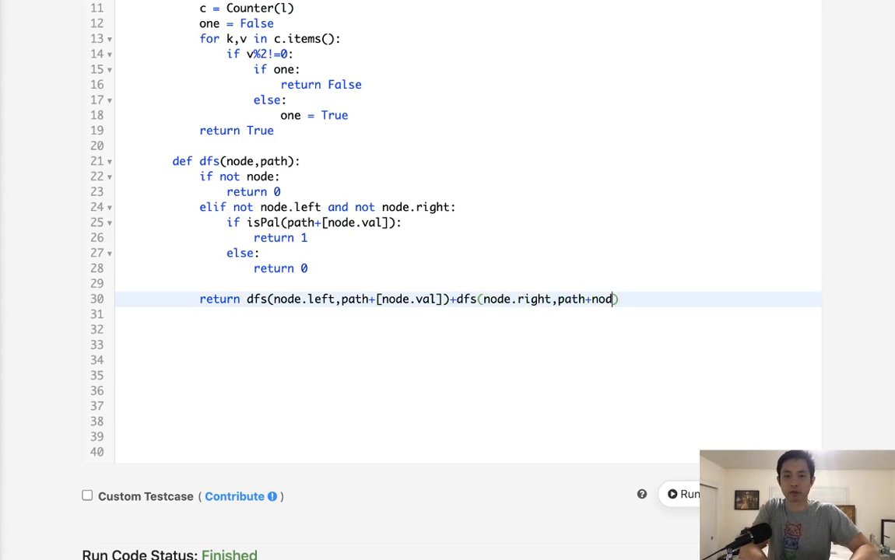
{"action": "type", "text": "e.val)"}
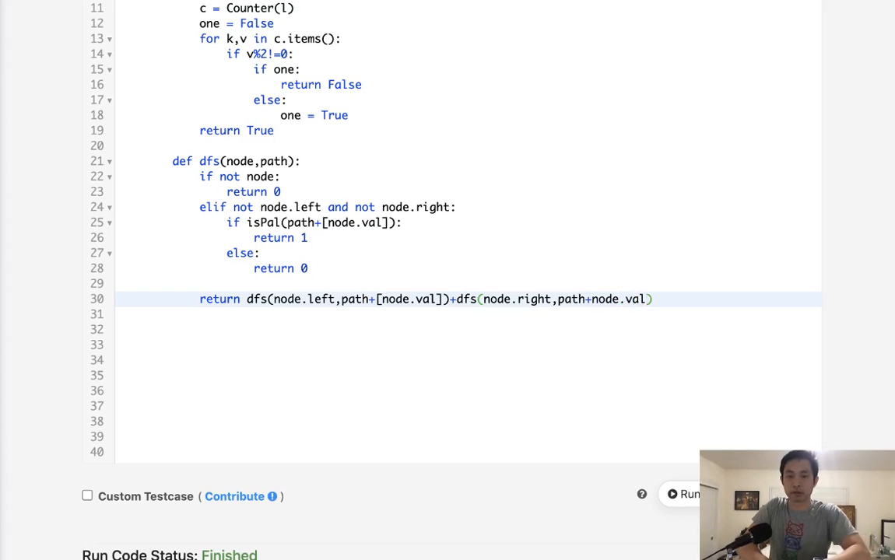
{"action": "type", "text": "["}
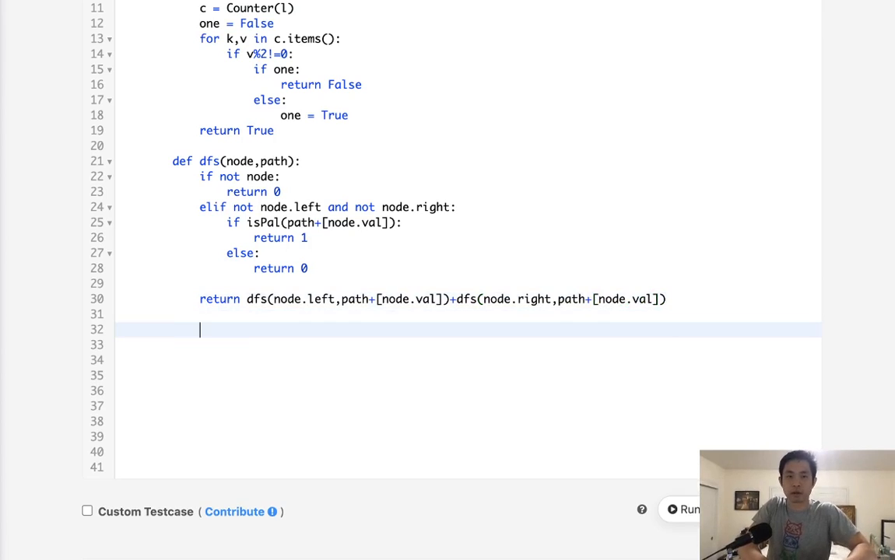
{"action": "type", "text": "return dfs(root,"}
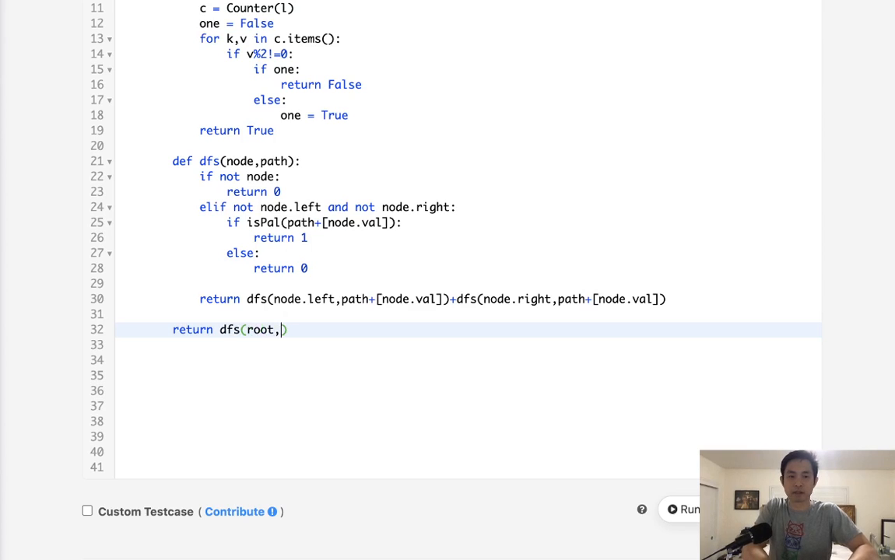
{"action": "type", "text": "[]"}
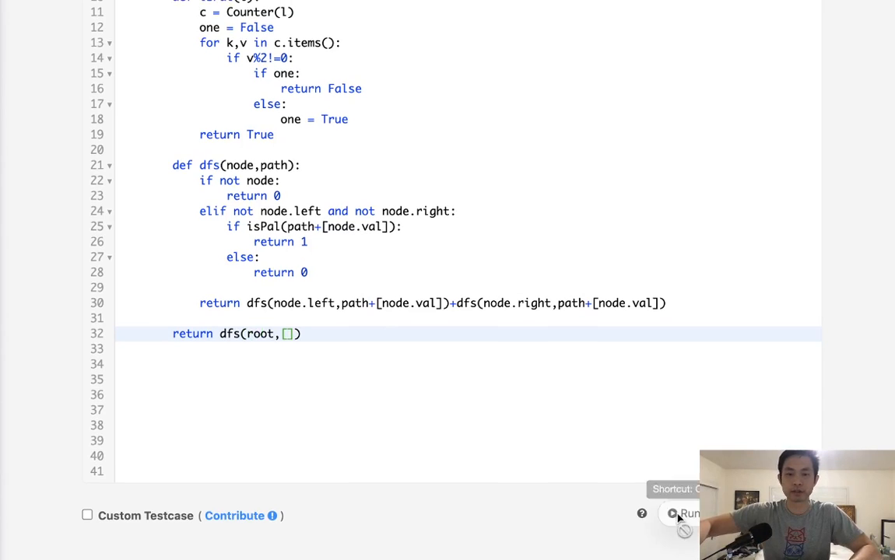
Step: Run the sample test (output 2 matches expected 2) and submit the solution
{"action": "left_click", "coordinate": [682, 513]}
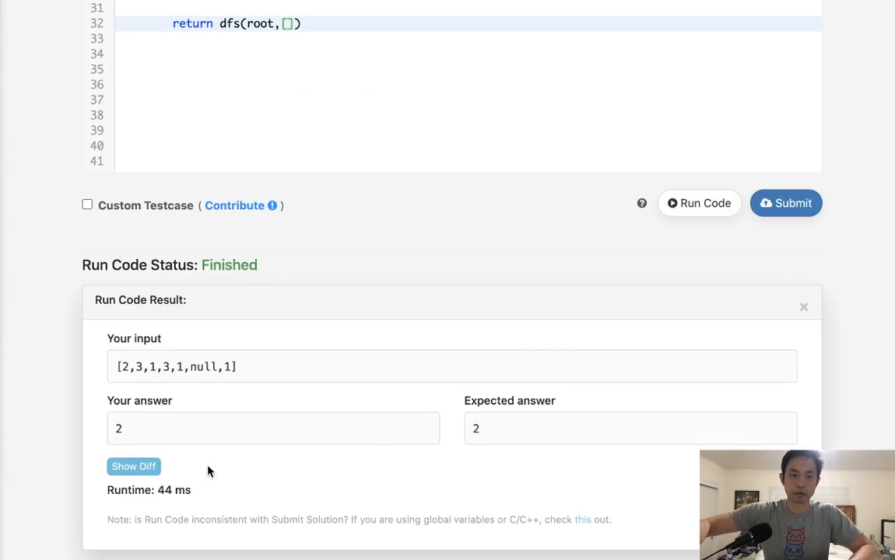
{"action": "mouse_move", "coordinate": [787, 203]}
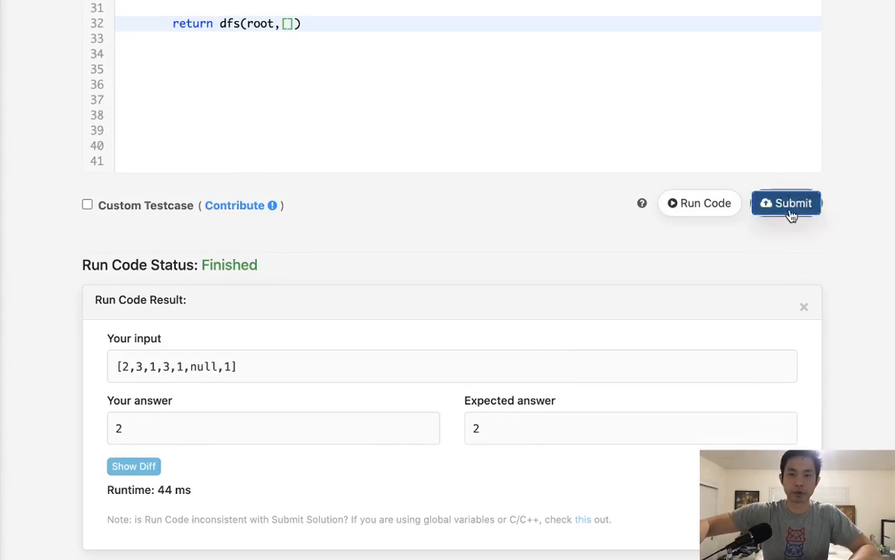
{"action": "left_click", "coordinate": [786, 203]}
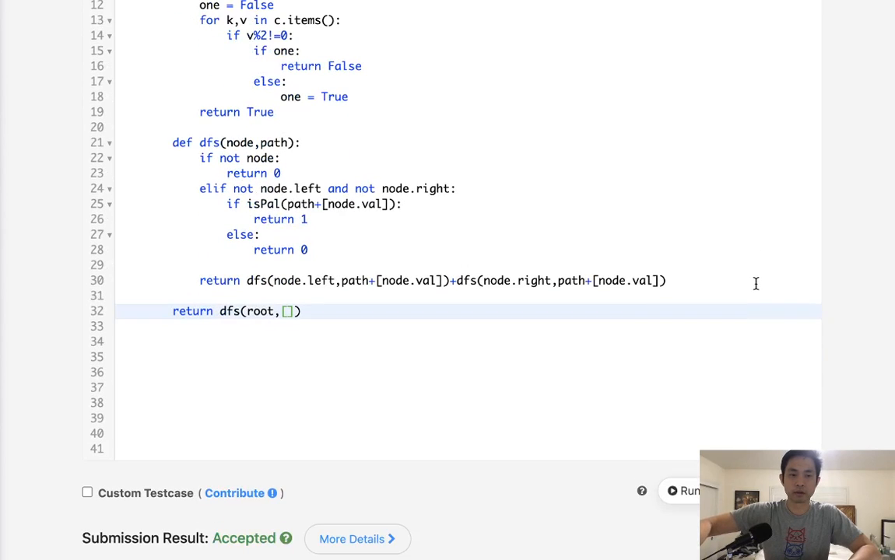
{"action": "scroll", "scroll_direction": "up", "scroll_amount": 3}
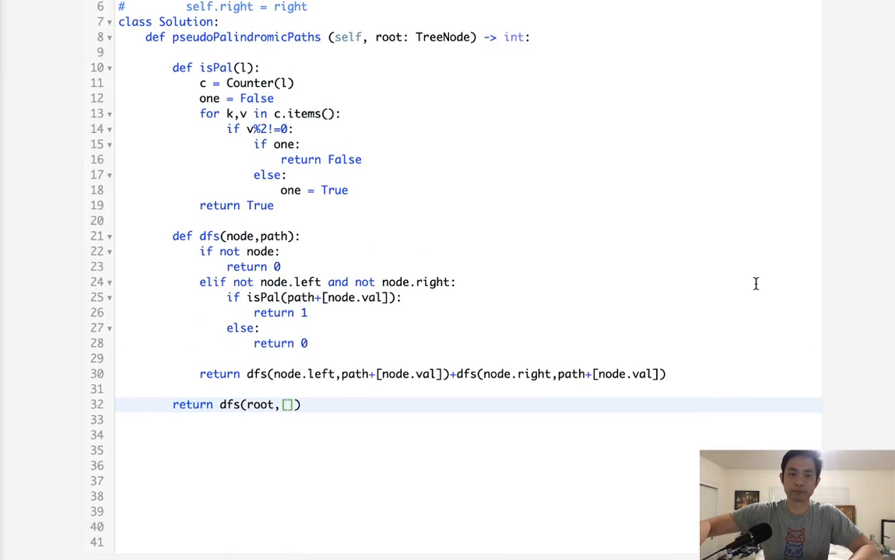
{"action": "mouse_move", "coordinate": [669, 244]}
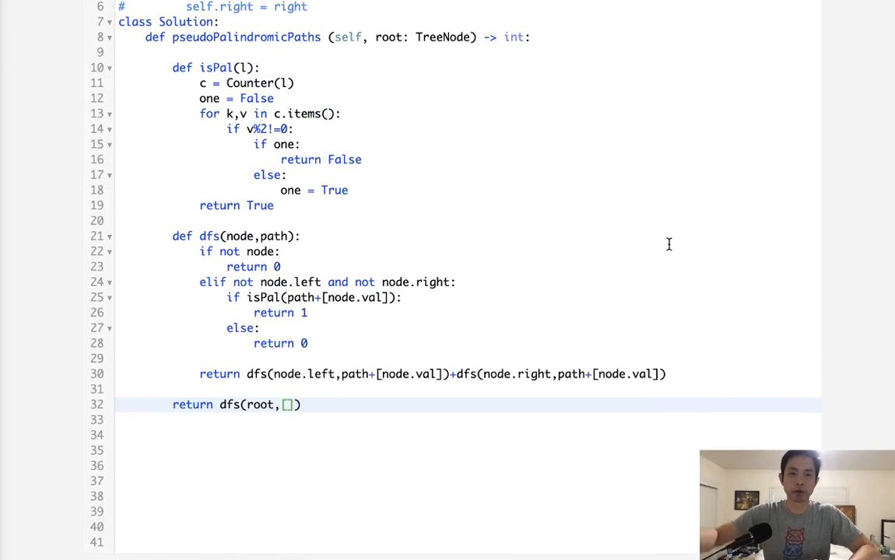
{"action": "mouse_move", "coordinate": [249, 152]}
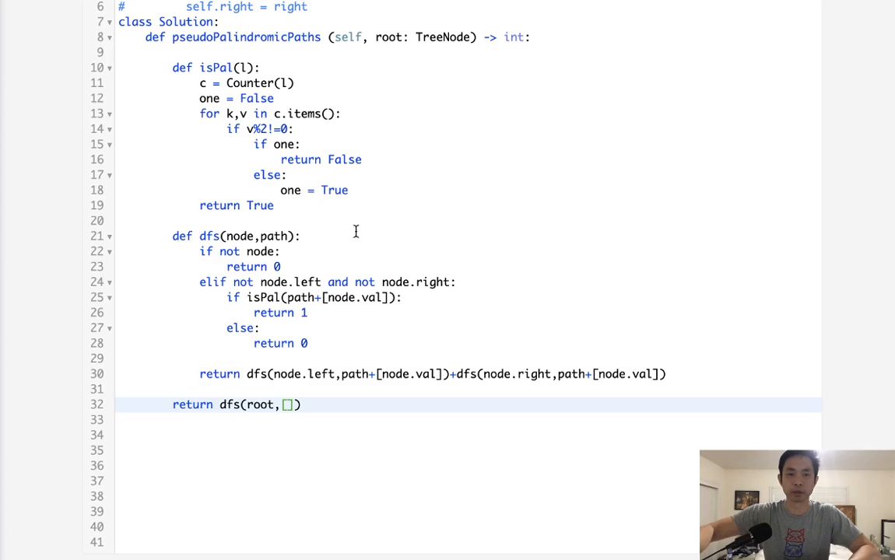
{"action": "mouse_move", "coordinate": [284, 278]}
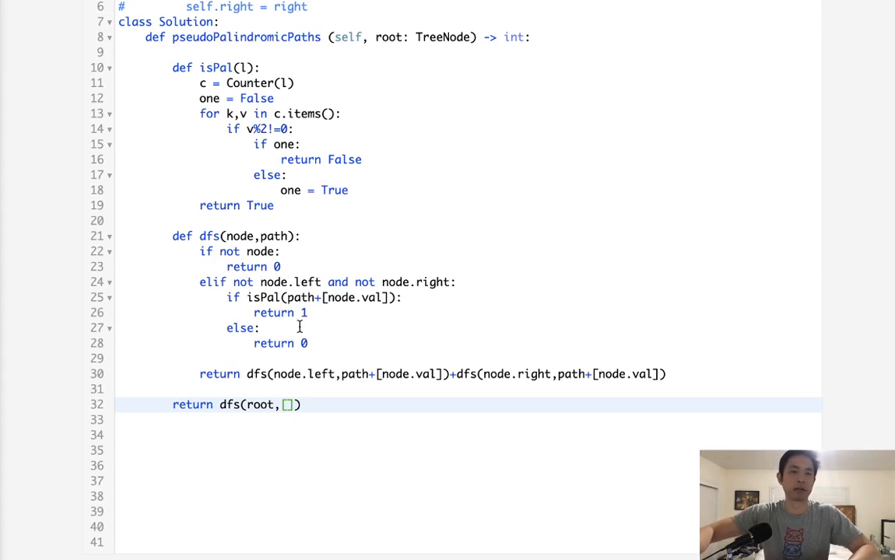
{"action": "mouse_move", "coordinate": [406, 380]}
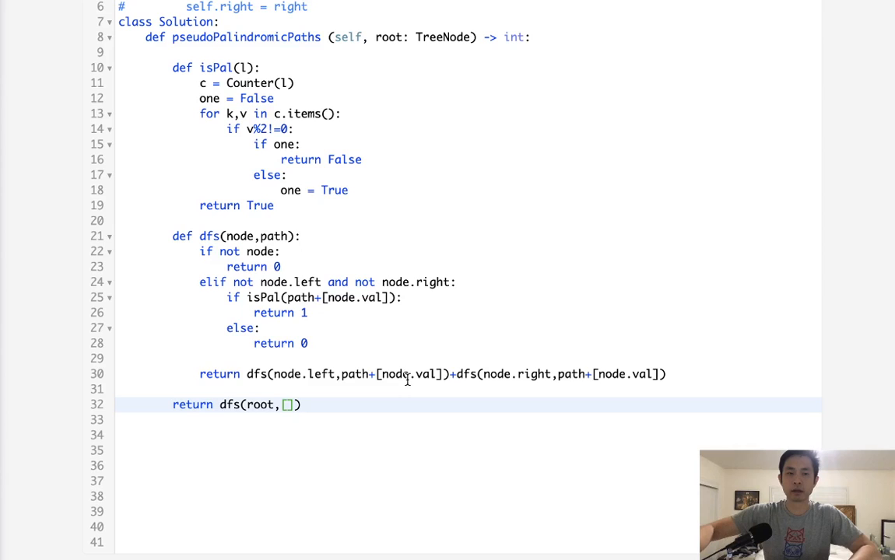
{"action": "mouse_move", "coordinate": [827, 372]}
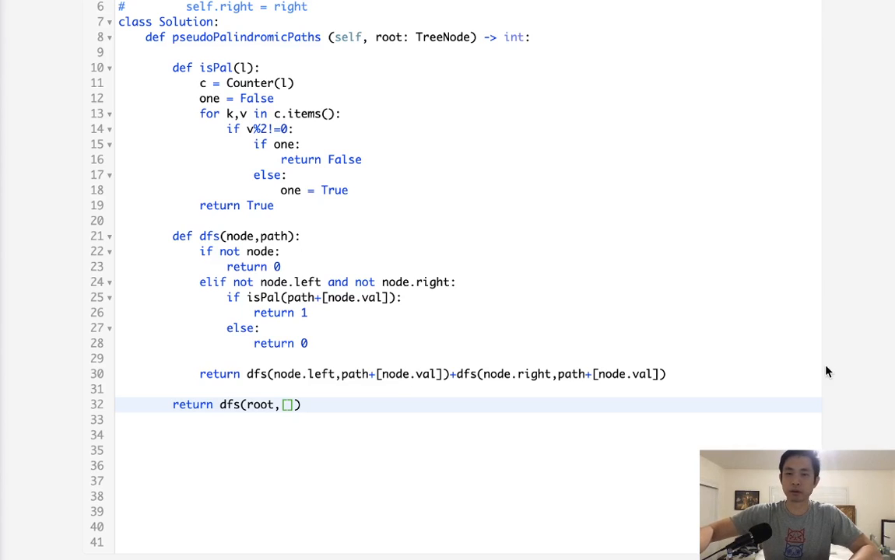